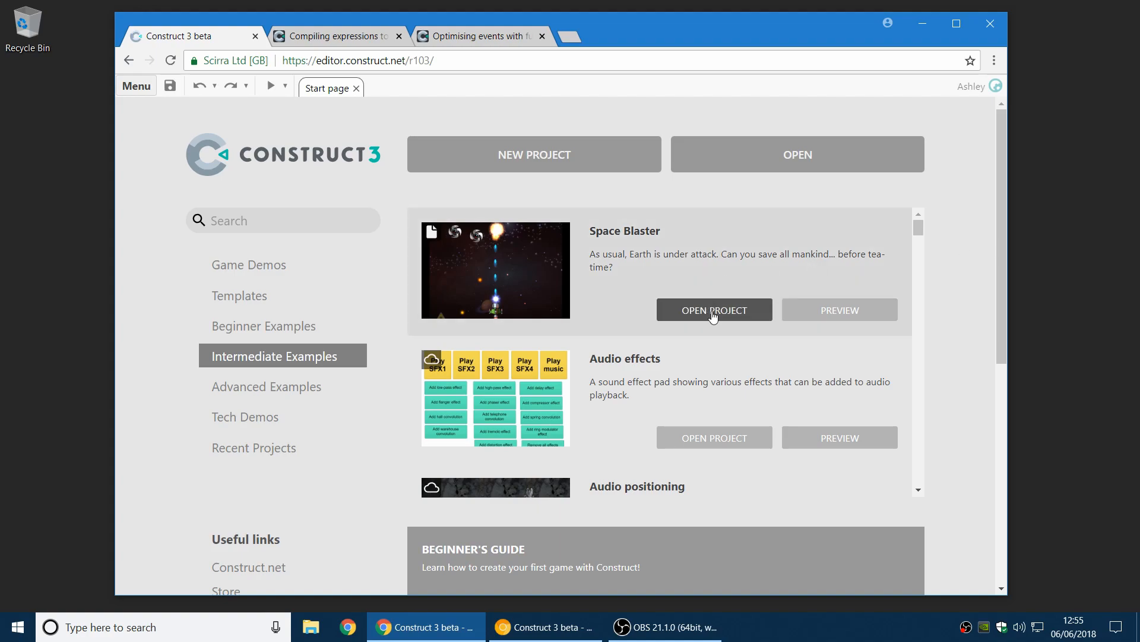
Open the Space Blaster project from Intermediate Examples on the Start page.
click(714, 309)
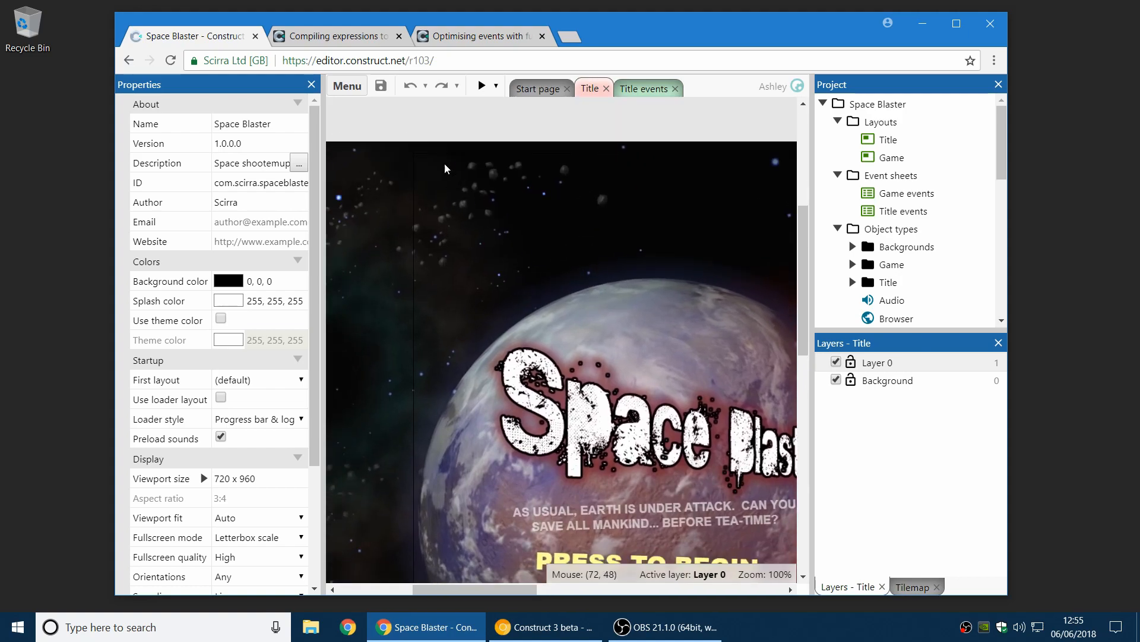
Start an Android (Cordova) export and scroll to the signed release APK keystore fields.
click(346, 86)
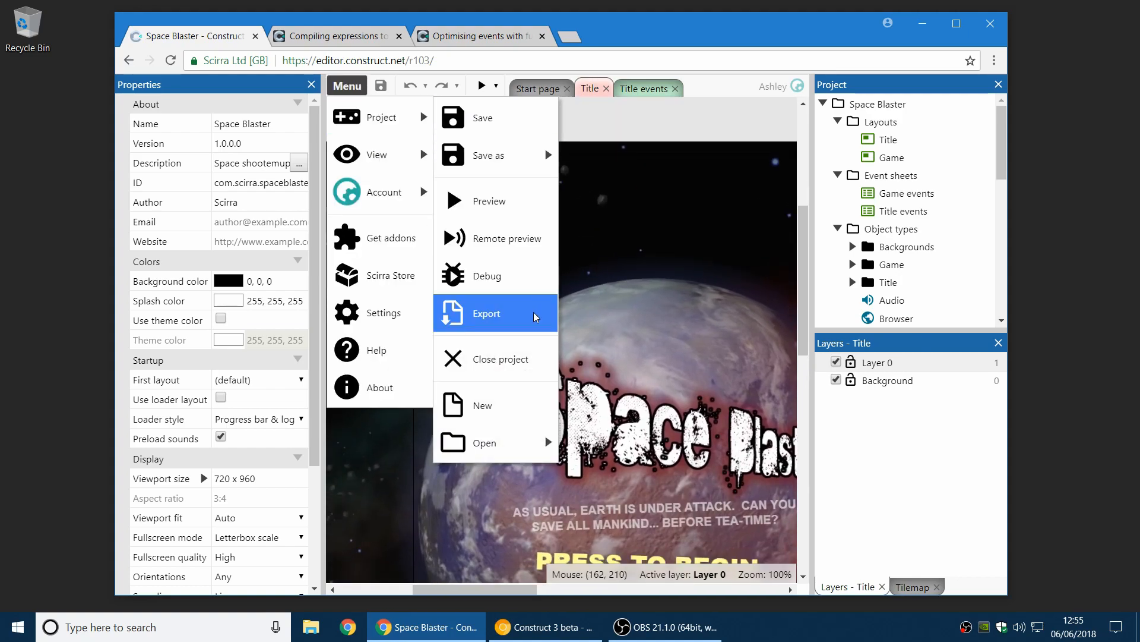
click(486, 313)
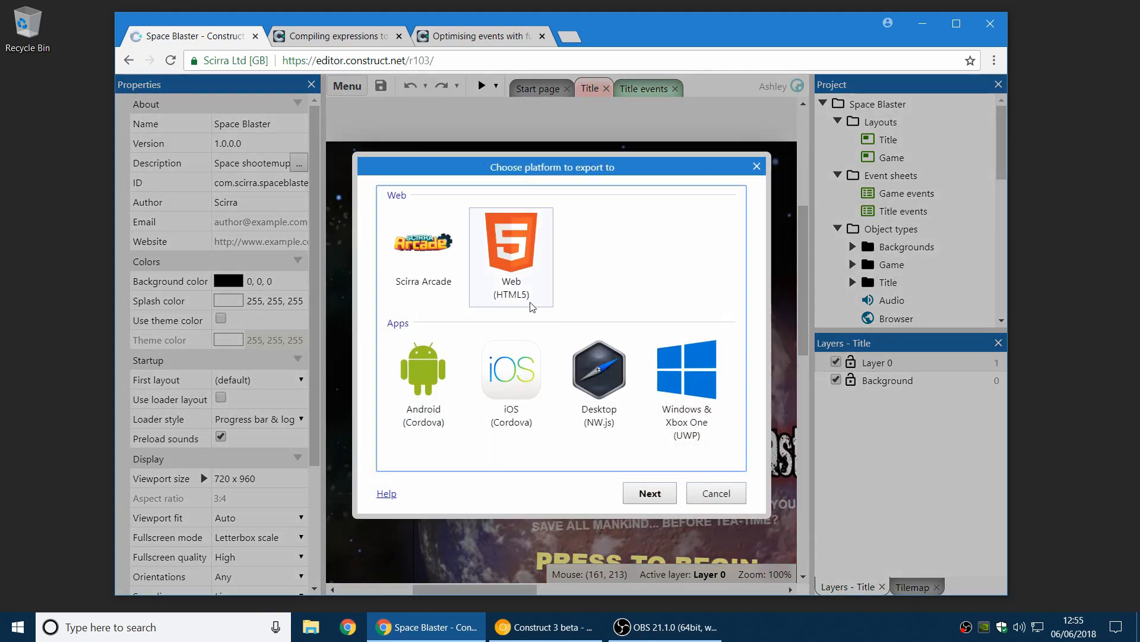
click(422, 383)
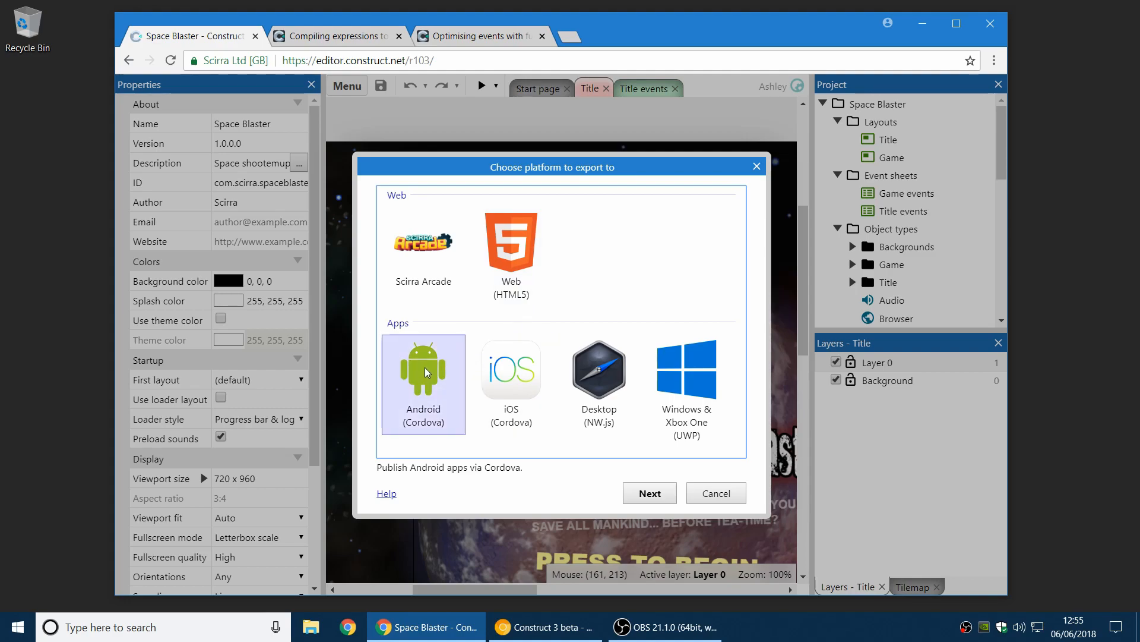
click(648, 493)
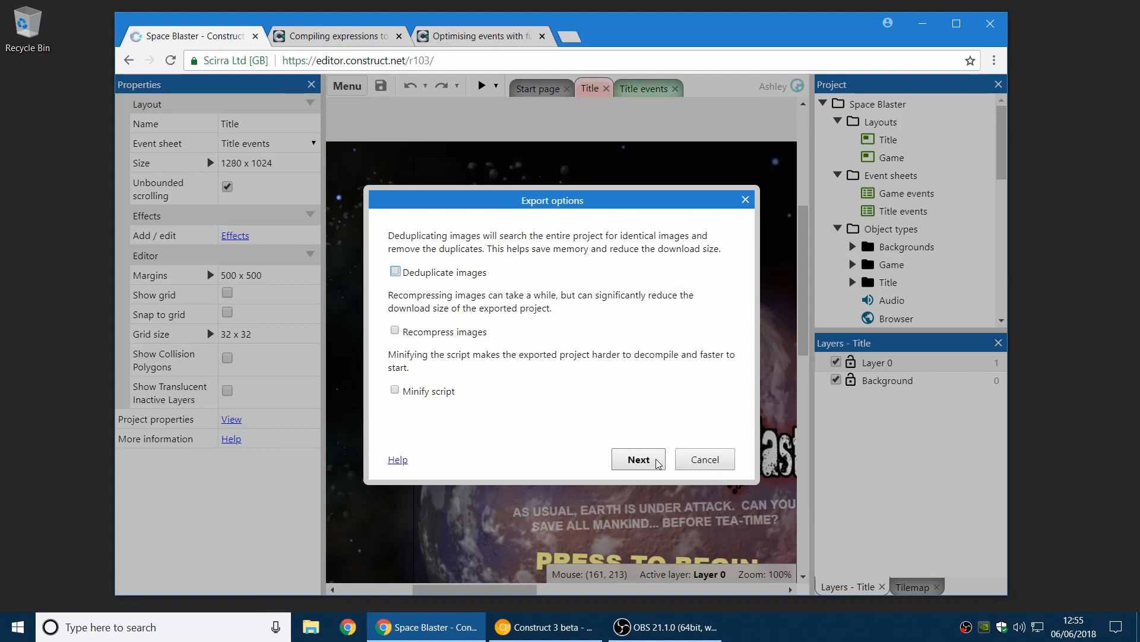
click(637, 459)
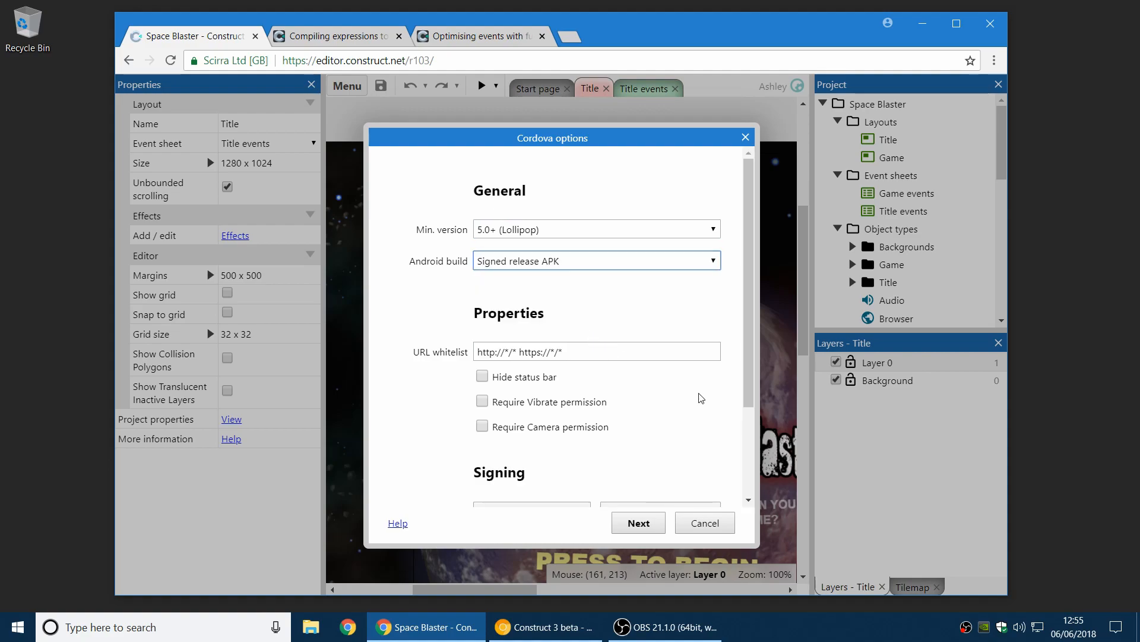
scroll(down, 3)
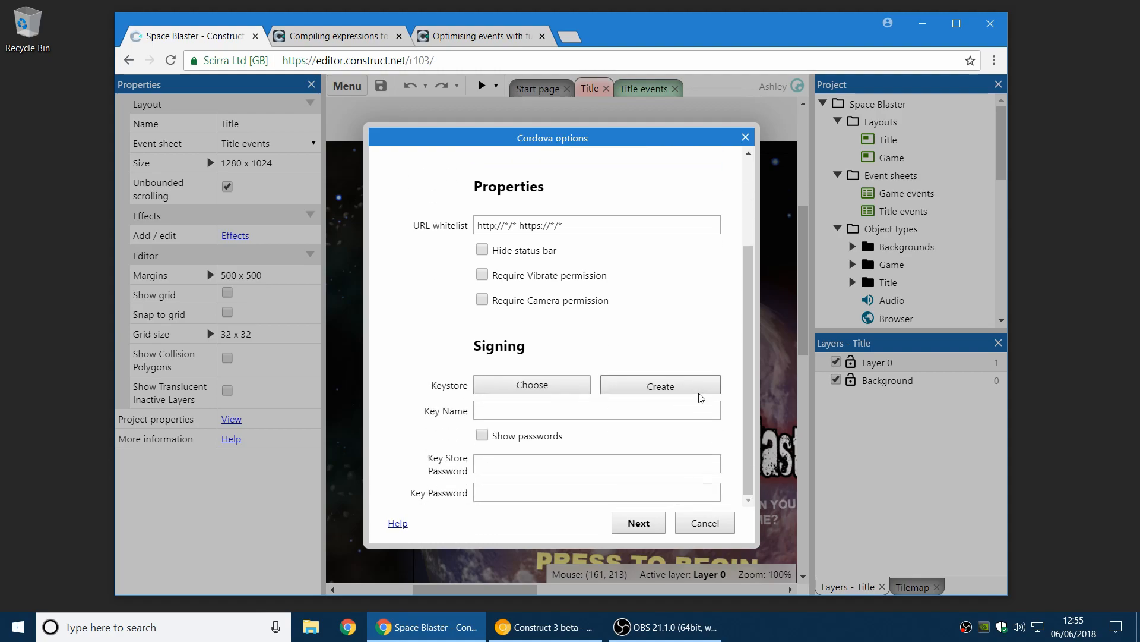
mouse_move(531, 384)
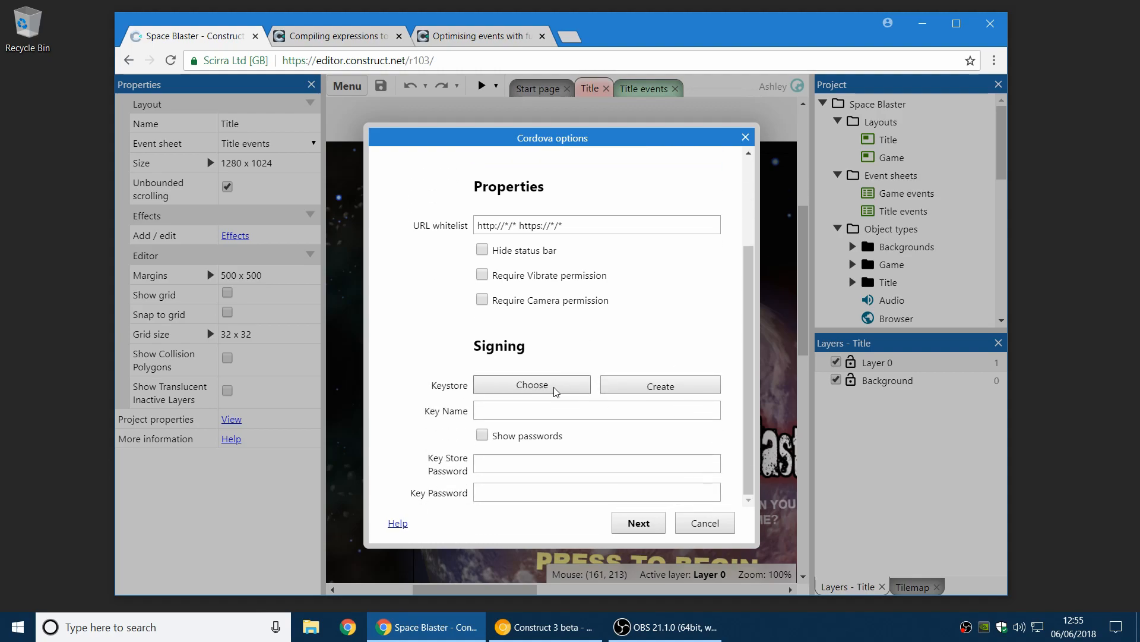
mouse_move(660, 385)
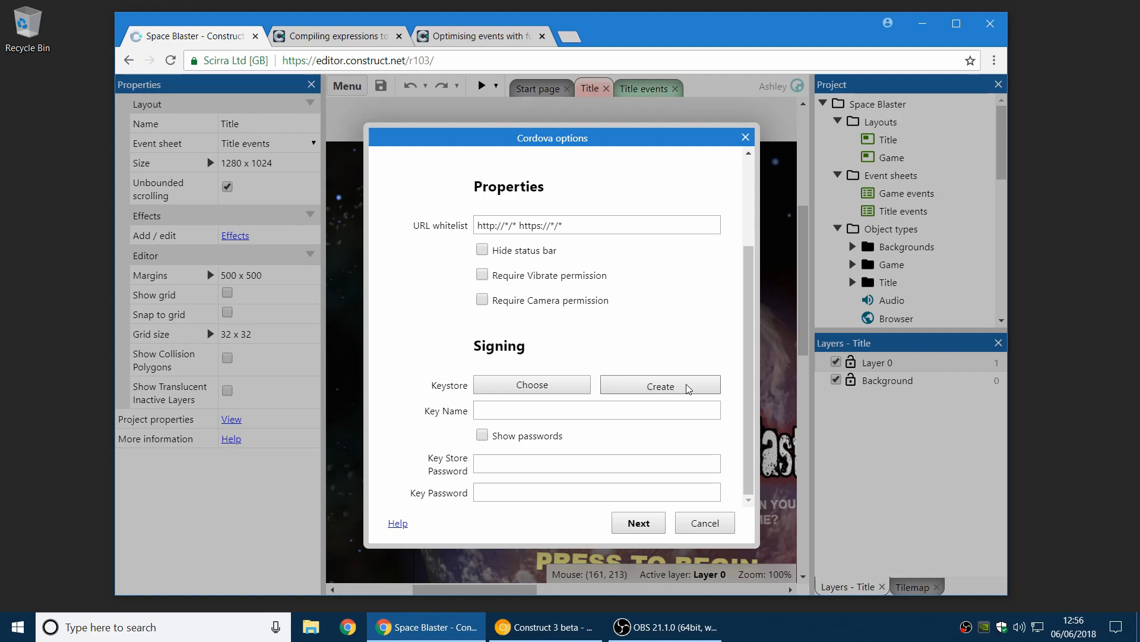
mouse_move(719, 326)
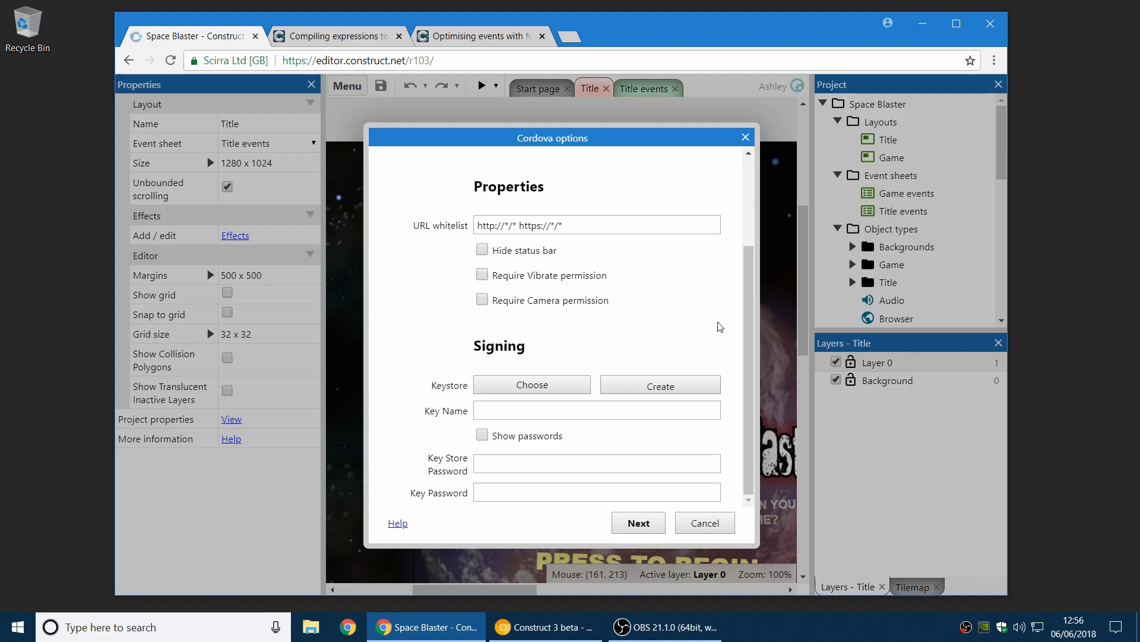
mouse_move(704, 522)
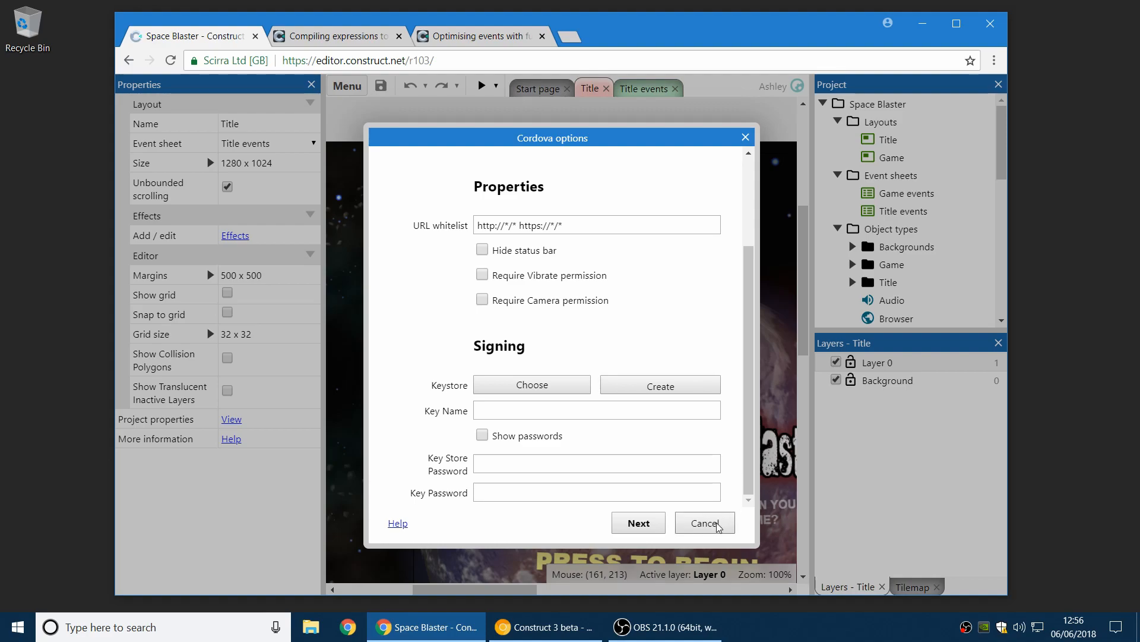
Cancel the Cordova export and browse the new-object plugins to Platform specific.
click(703, 522)
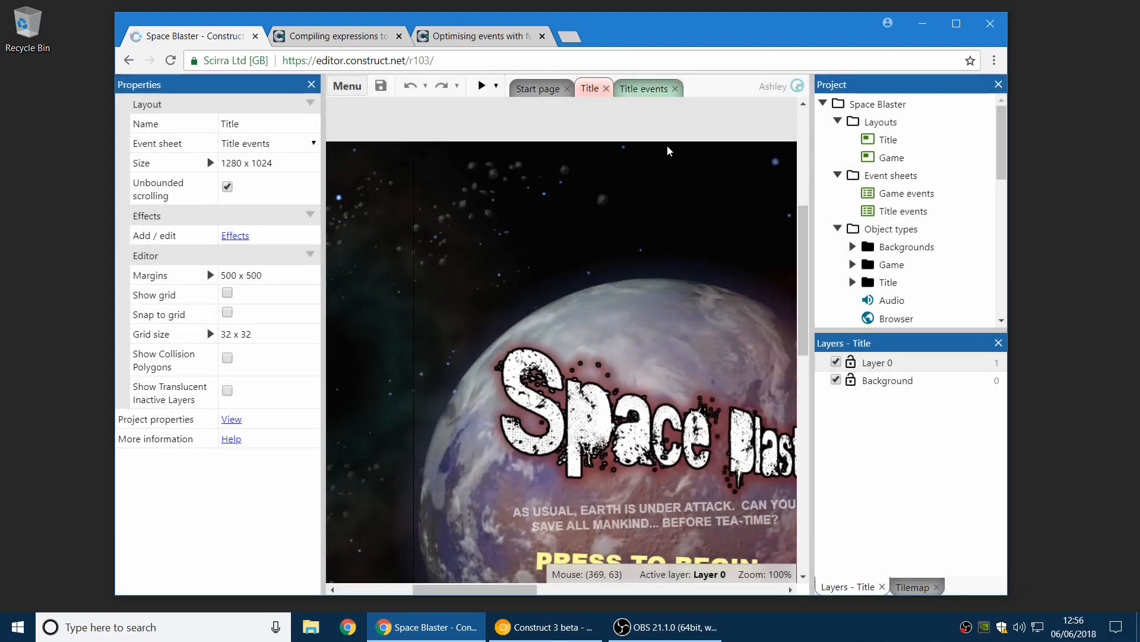
mouse_move(671, 130)
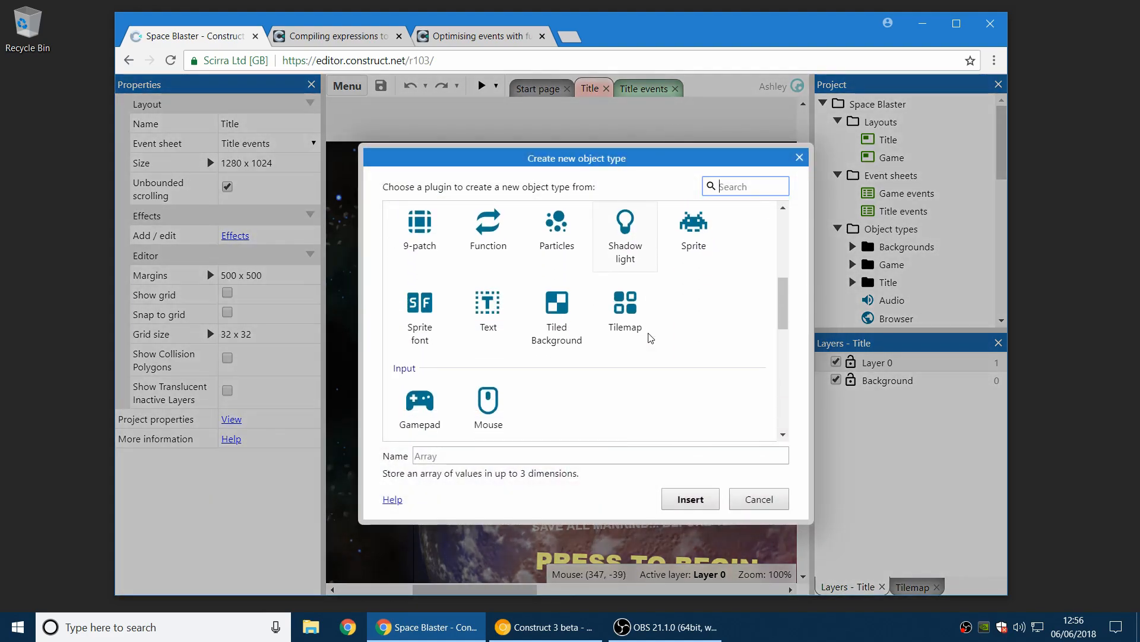
scroll(down, 3)
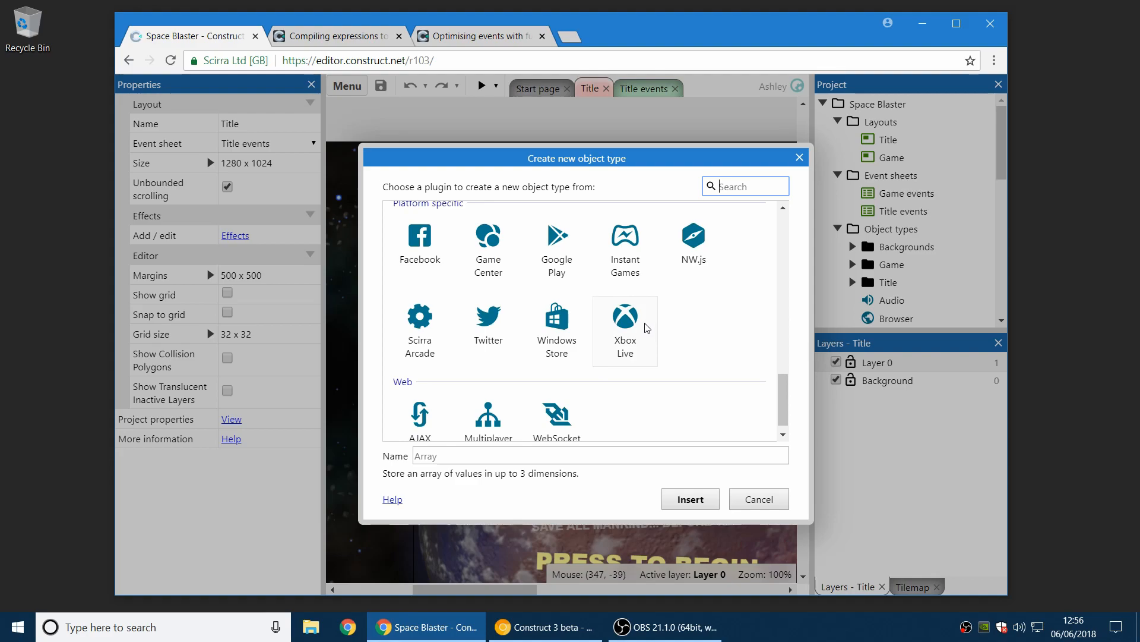
scroll(up, 3)
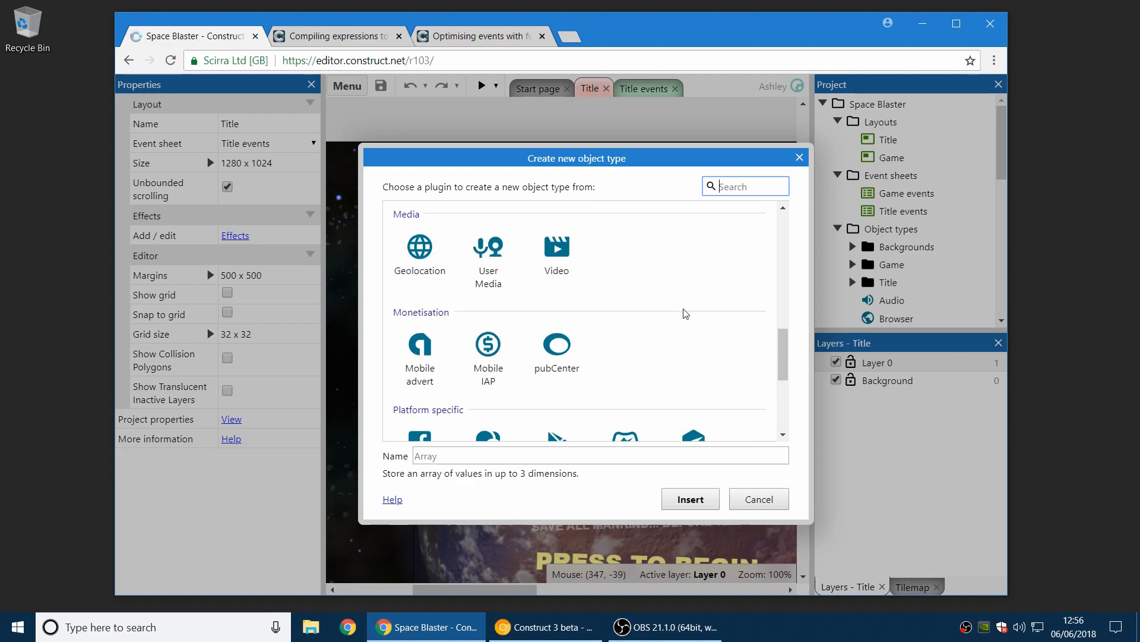
scroll(up, 3)
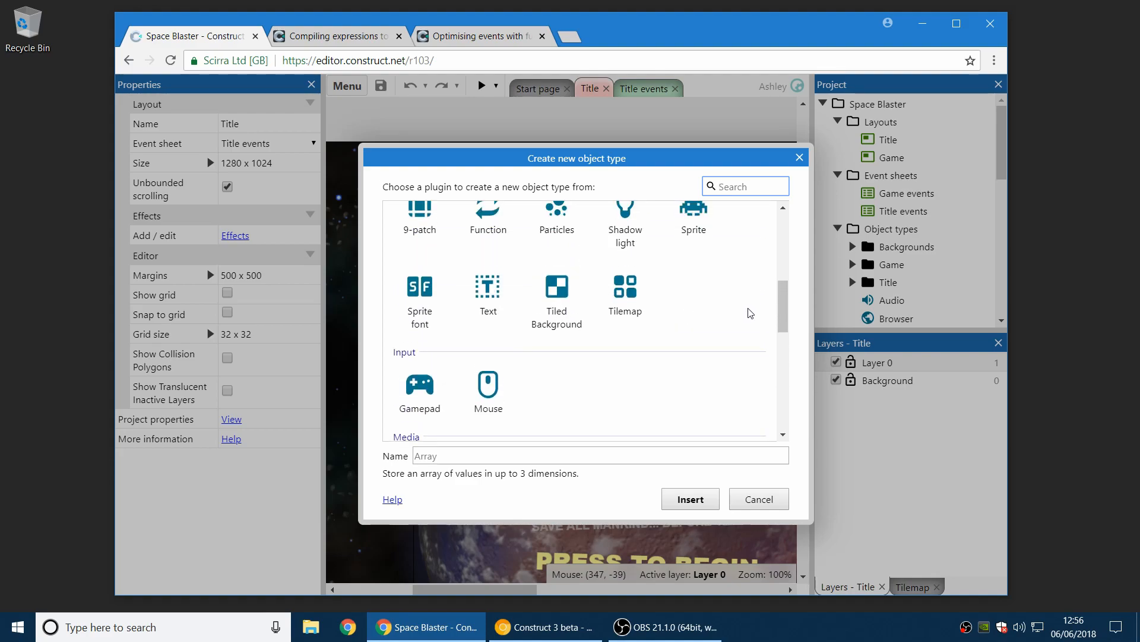
scroll(down, 3)
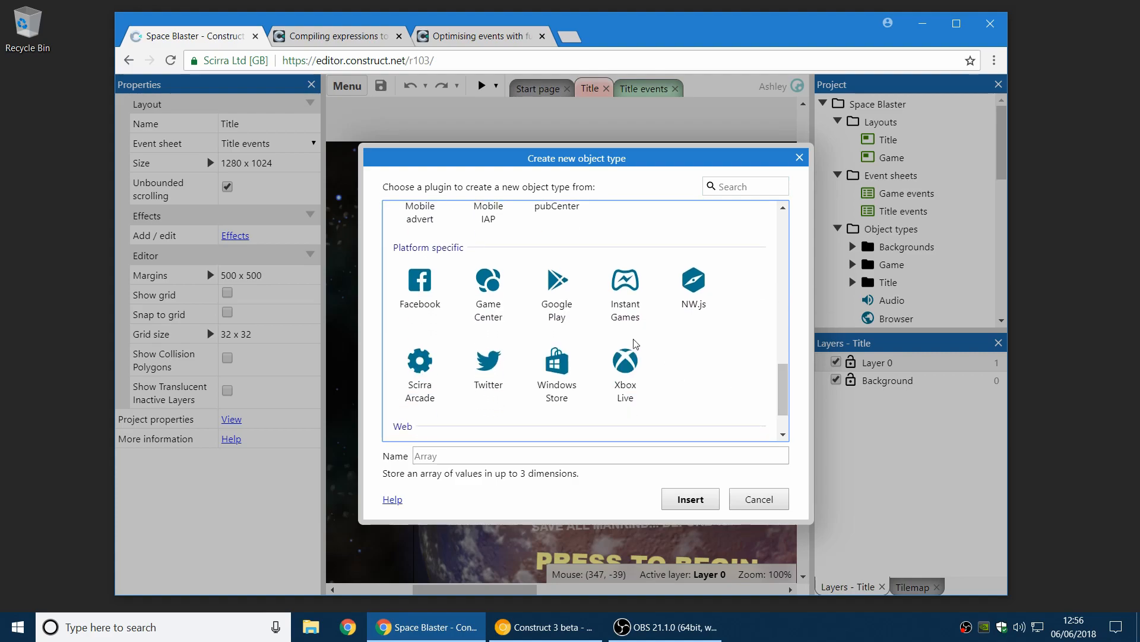
Add the Xbox Live object, inspect its Update achievement action, then cancel the dialog.
click(689, 499)
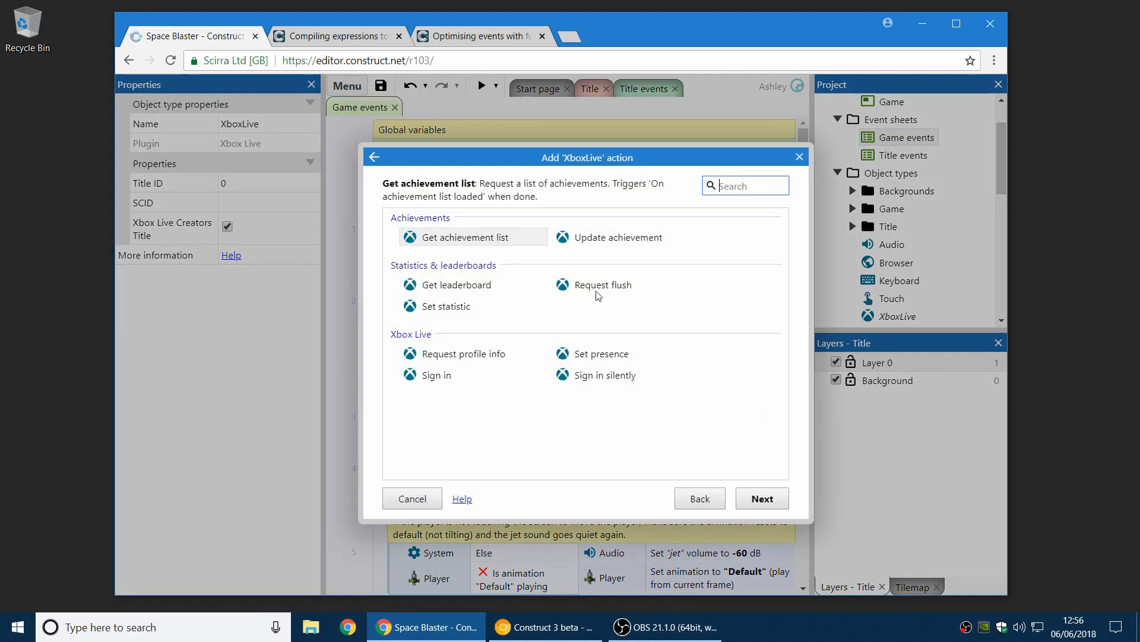
click(619, 237)
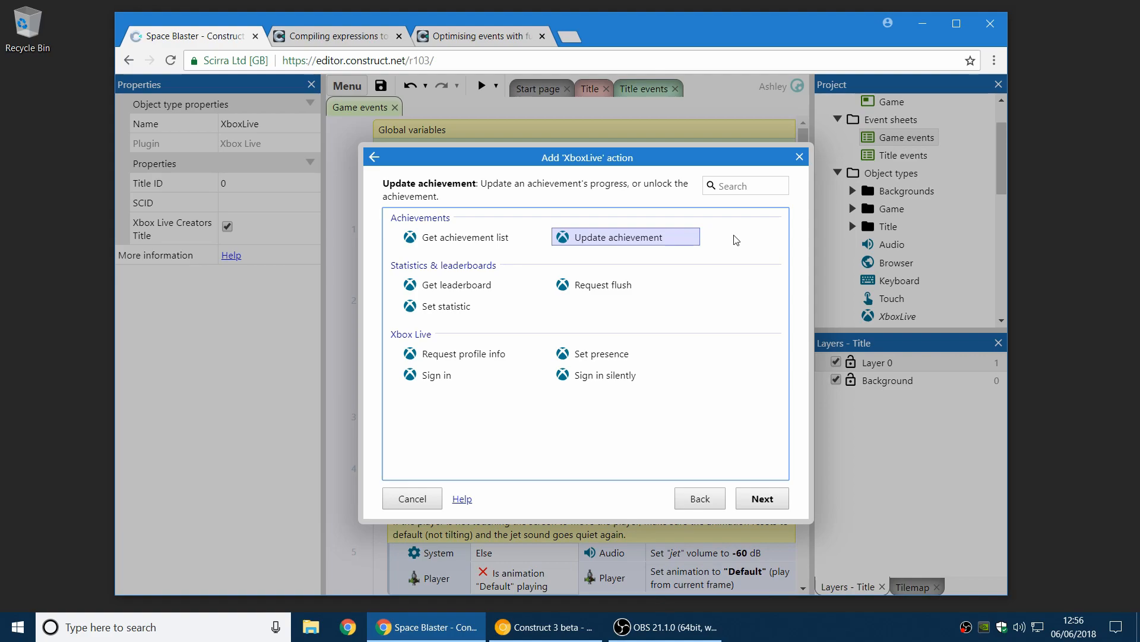
mouse_move(720, 266)
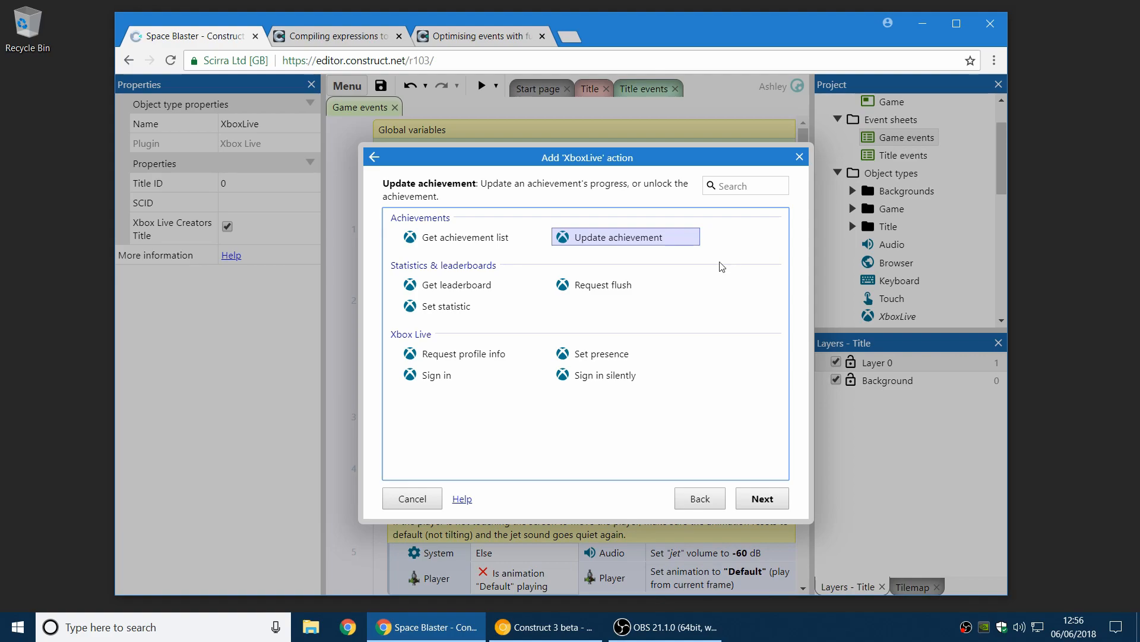
click(412, 499)
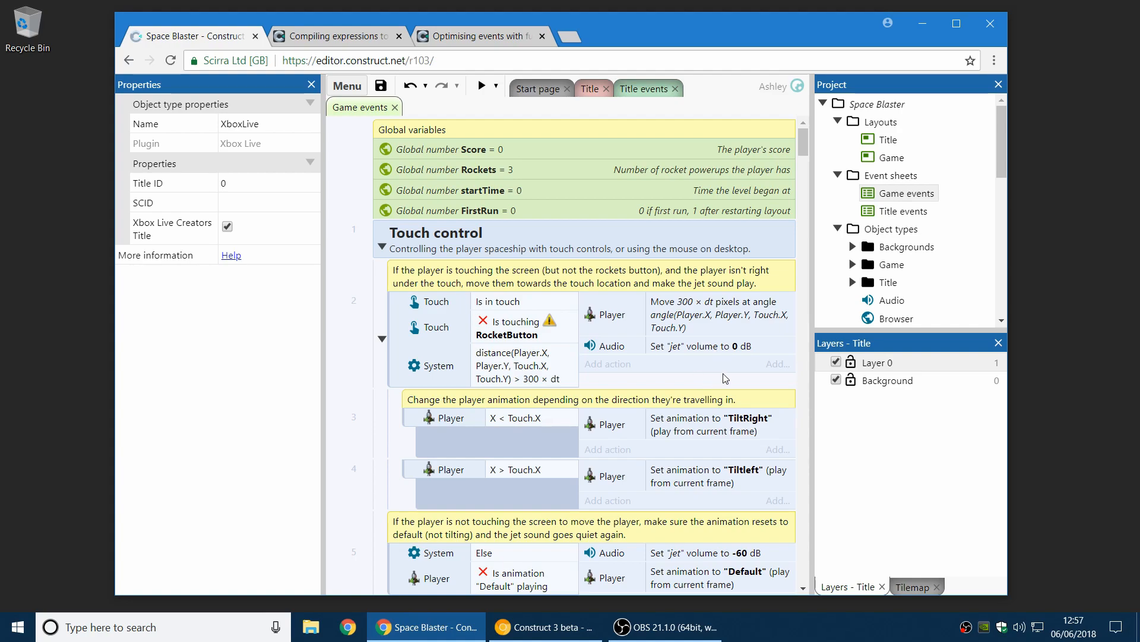
click(544, 626)
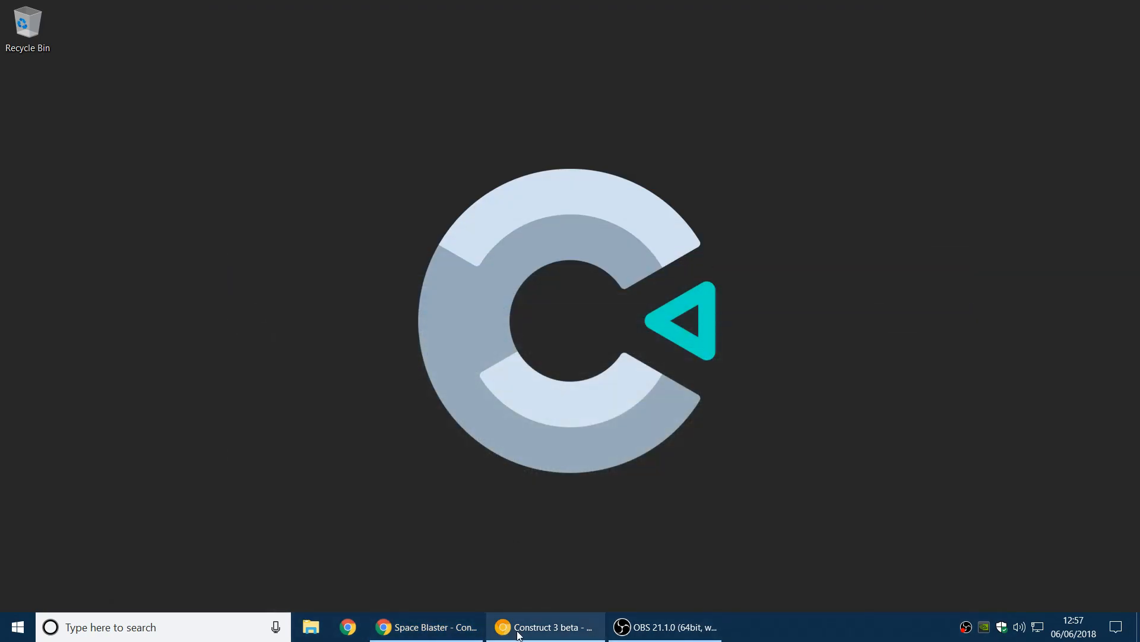
mouse_move(545, 627)
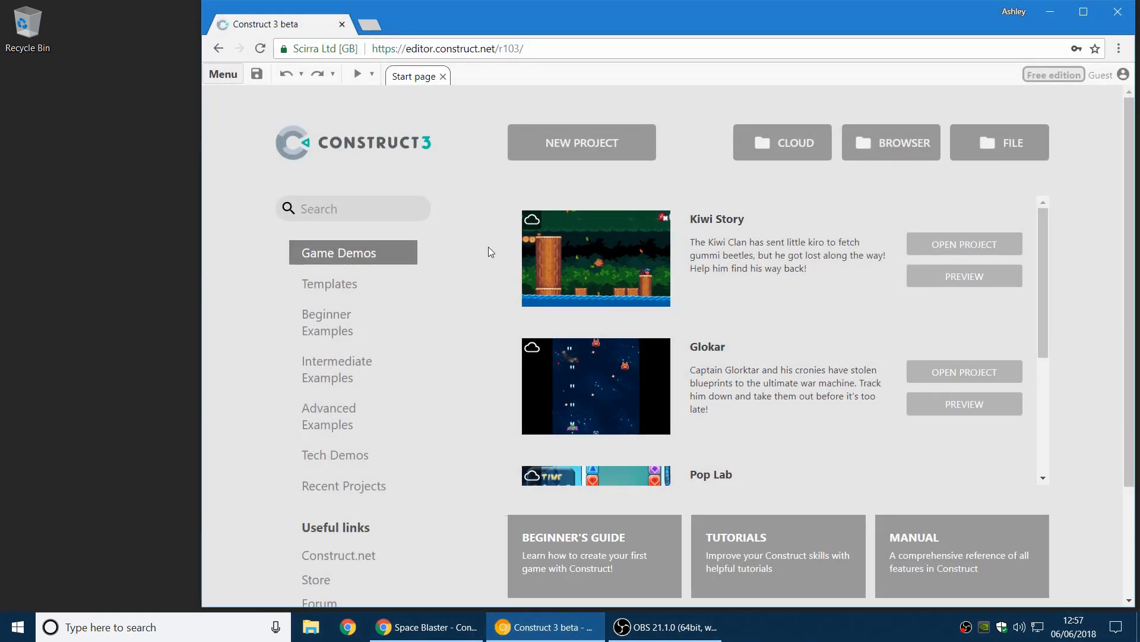
mouse_move(242, 152)
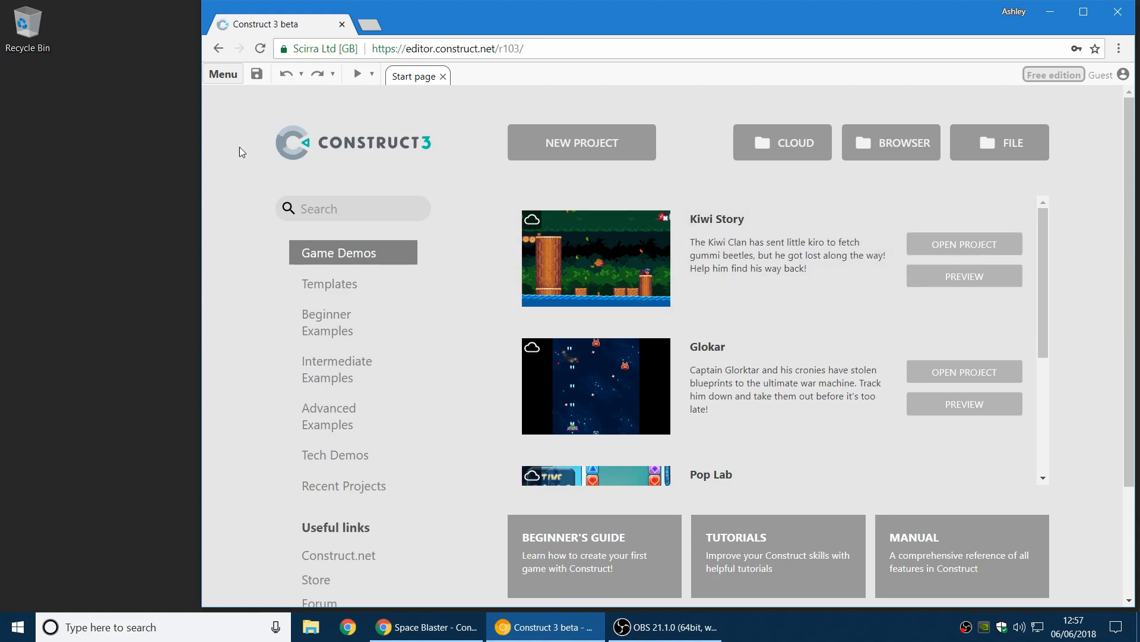
From the main menu, choose Install as app to bring up the install prompt.
click(222, 74)
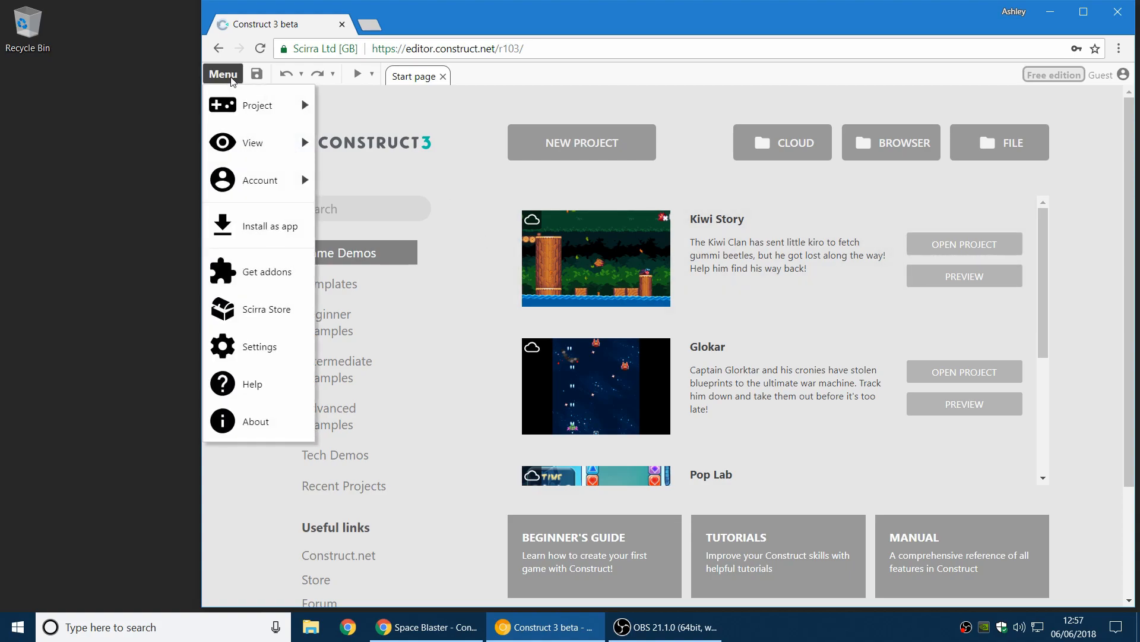
click(979, 190)
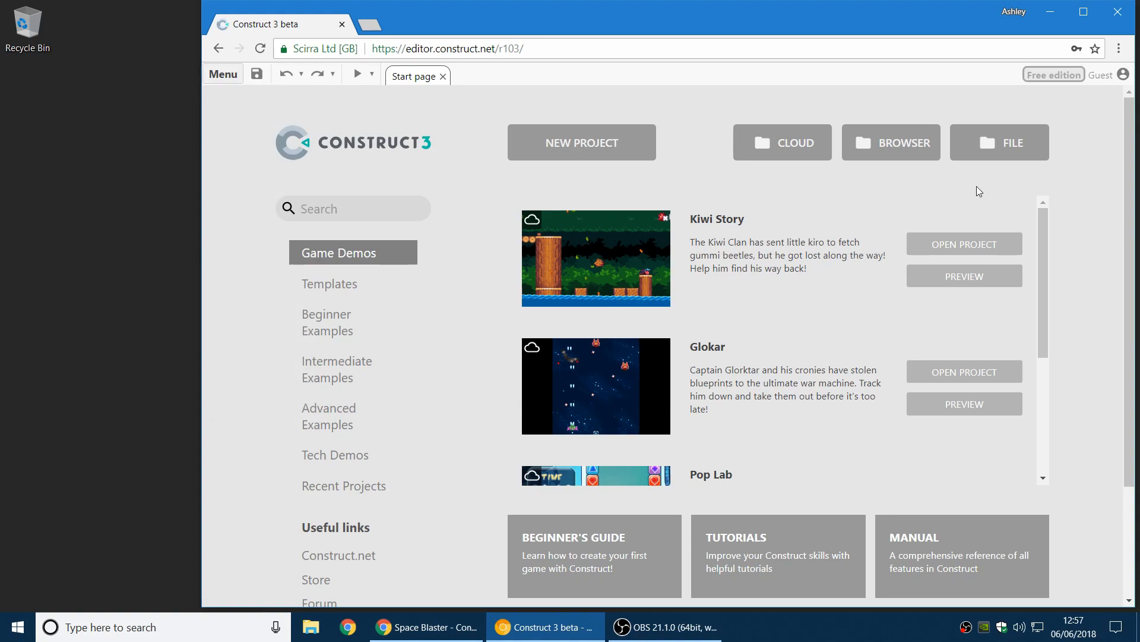
mouse_move(1052, 182)
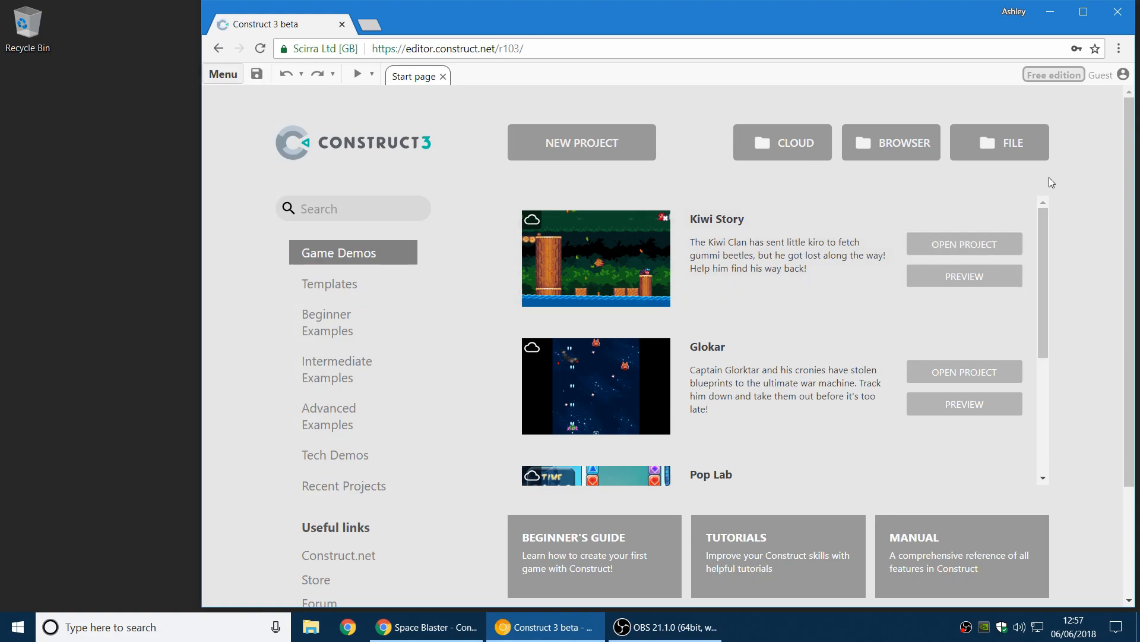
mouse_move(1079, 214)
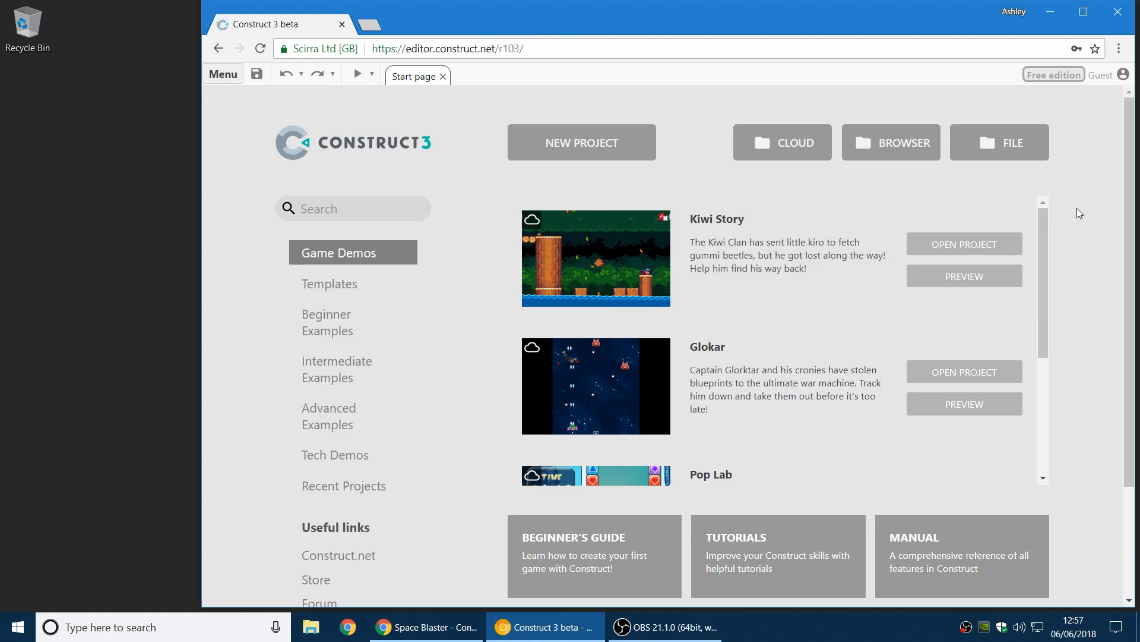
click(223, 74)
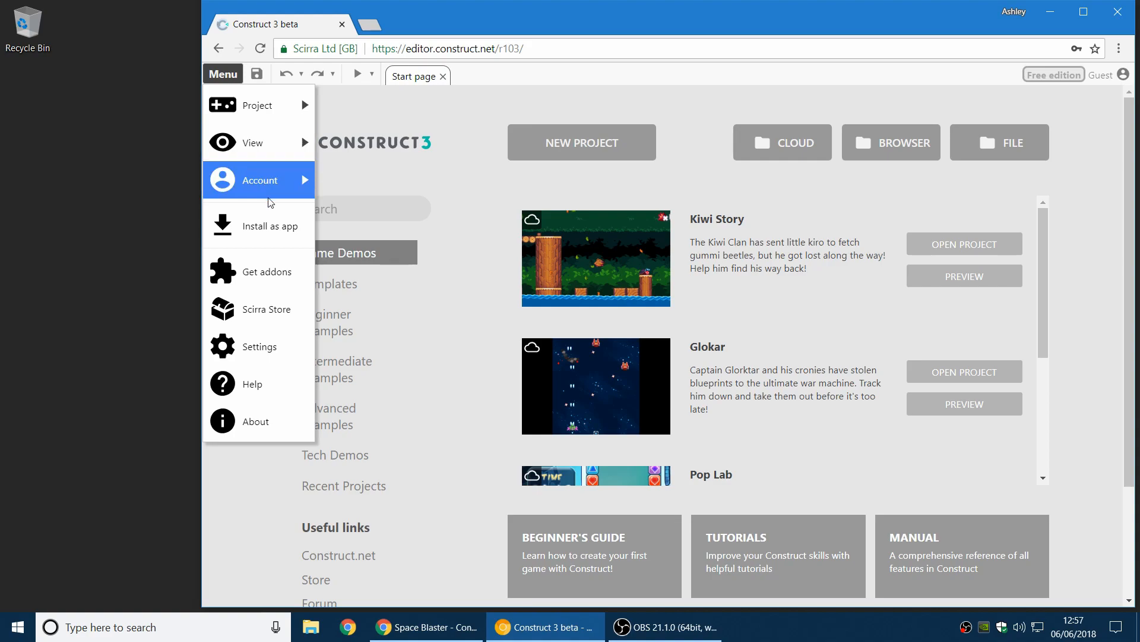
mouse_move(269, 226)
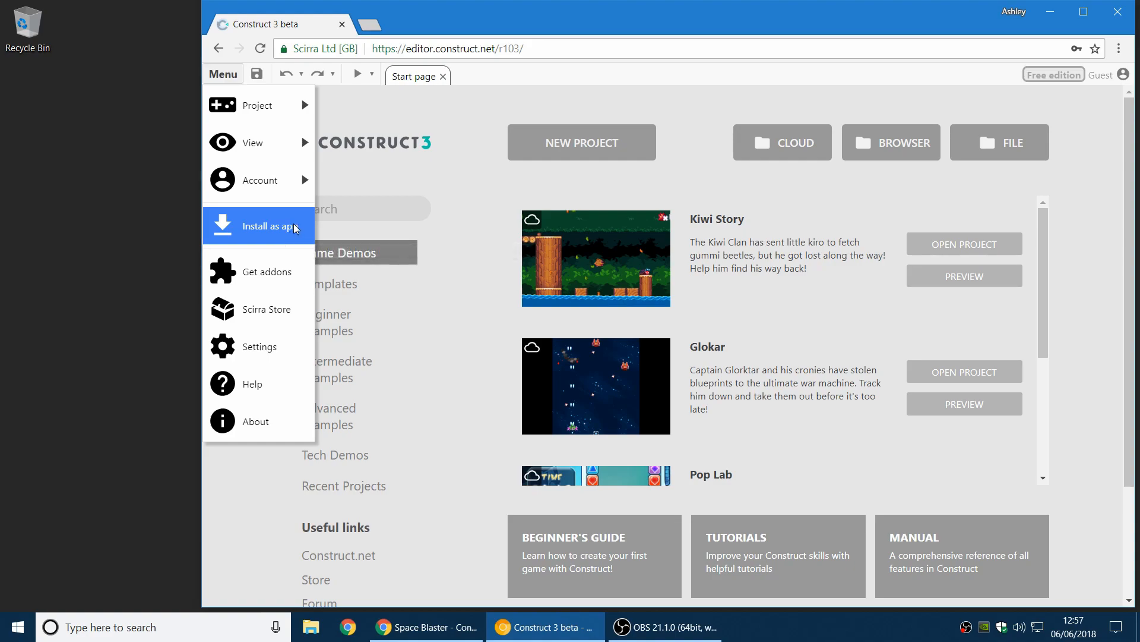
click(269, 225)
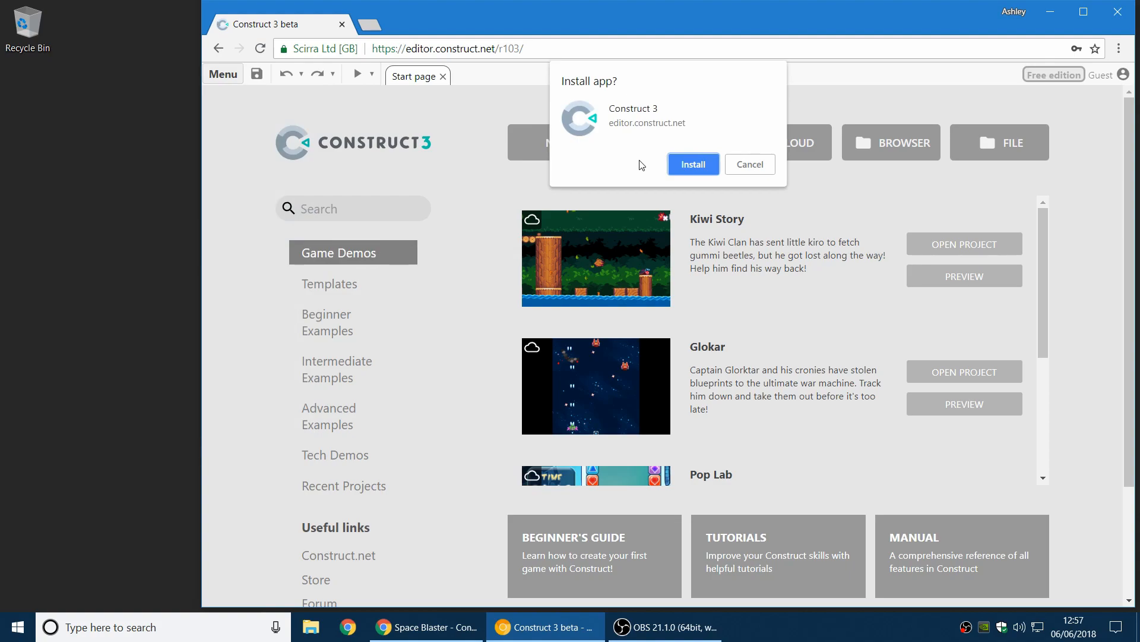
mouse_move(610, 95)
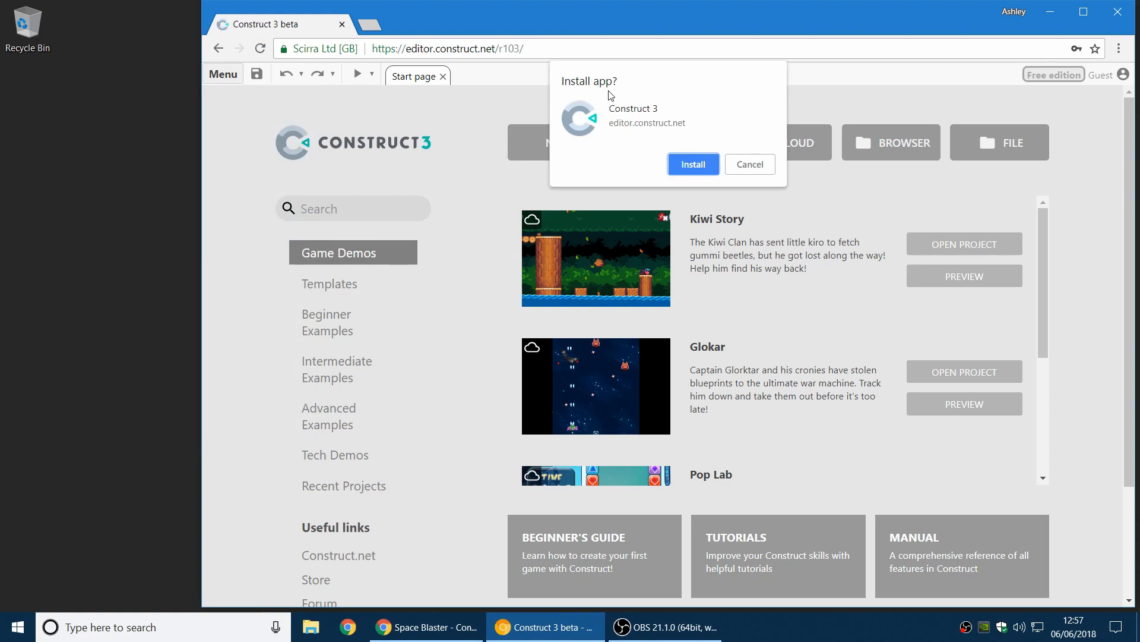
Confirm Install to run Construct 3 as a standalone app with a desktop shortcut.
click(693, 164)
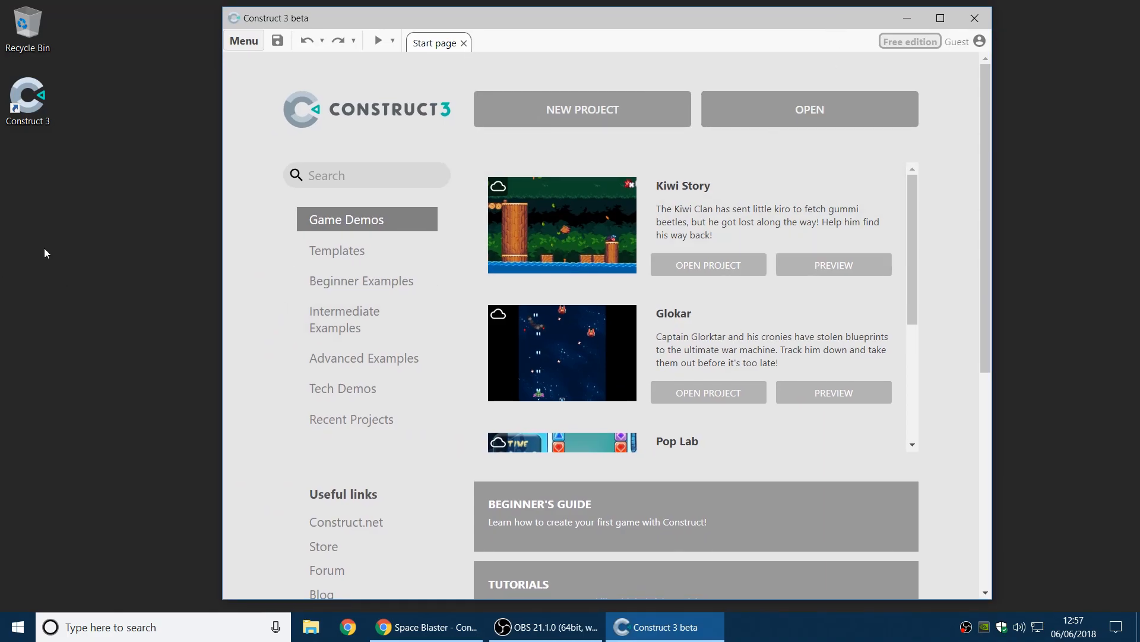
mouse_move(52, 246)
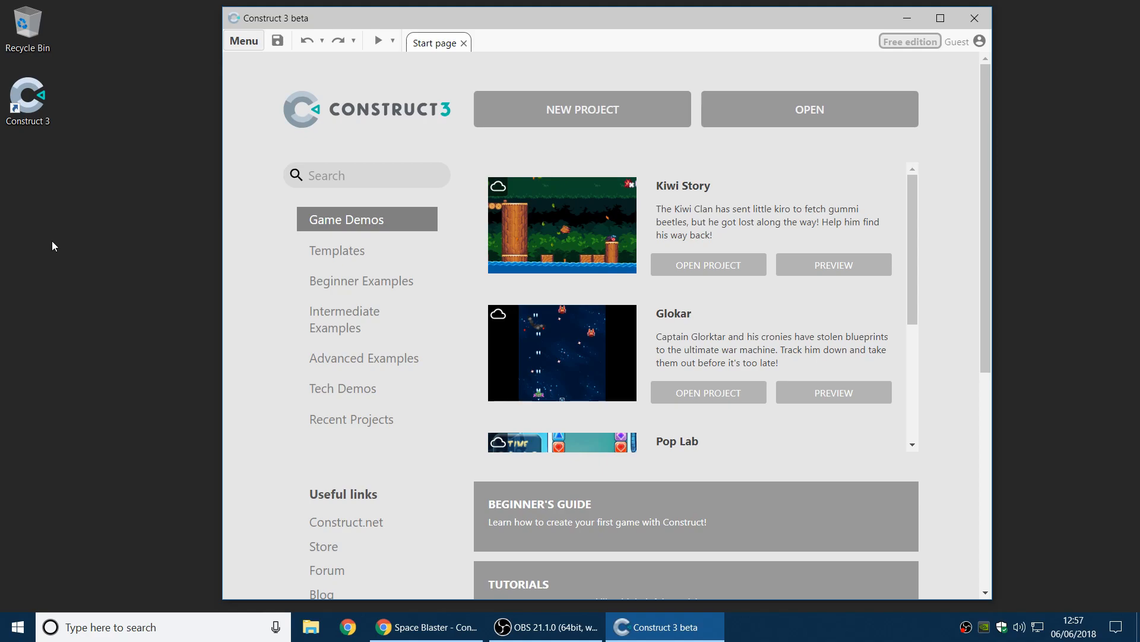
mouse_move(428, 111)
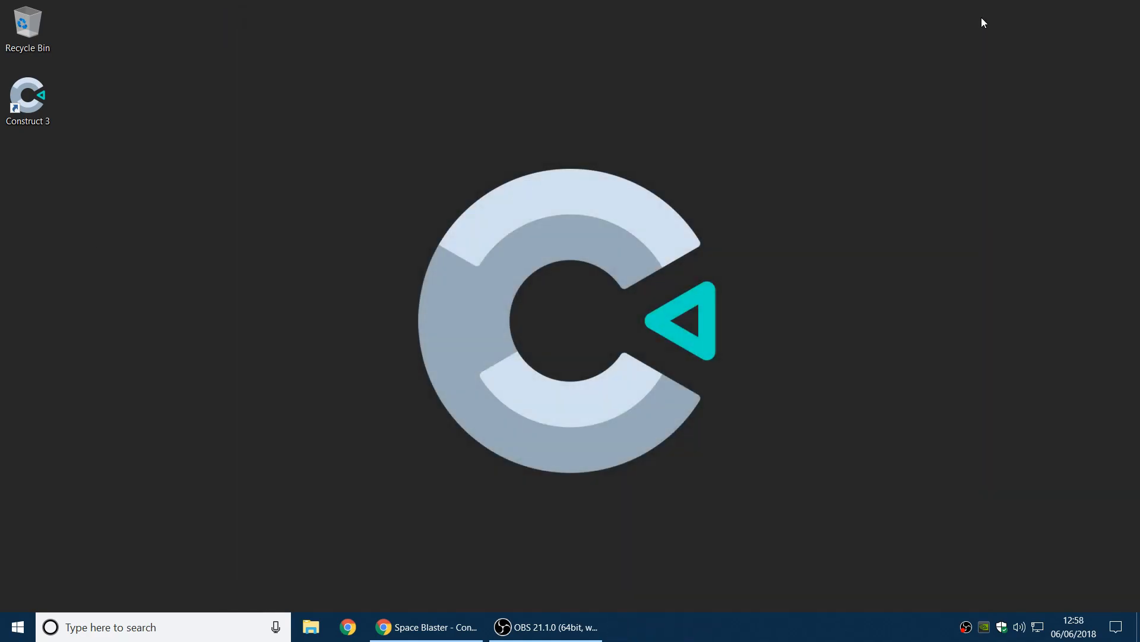
Close Space Blaster without saving, preview it from the start page, then close the preview.
click(425, 626)
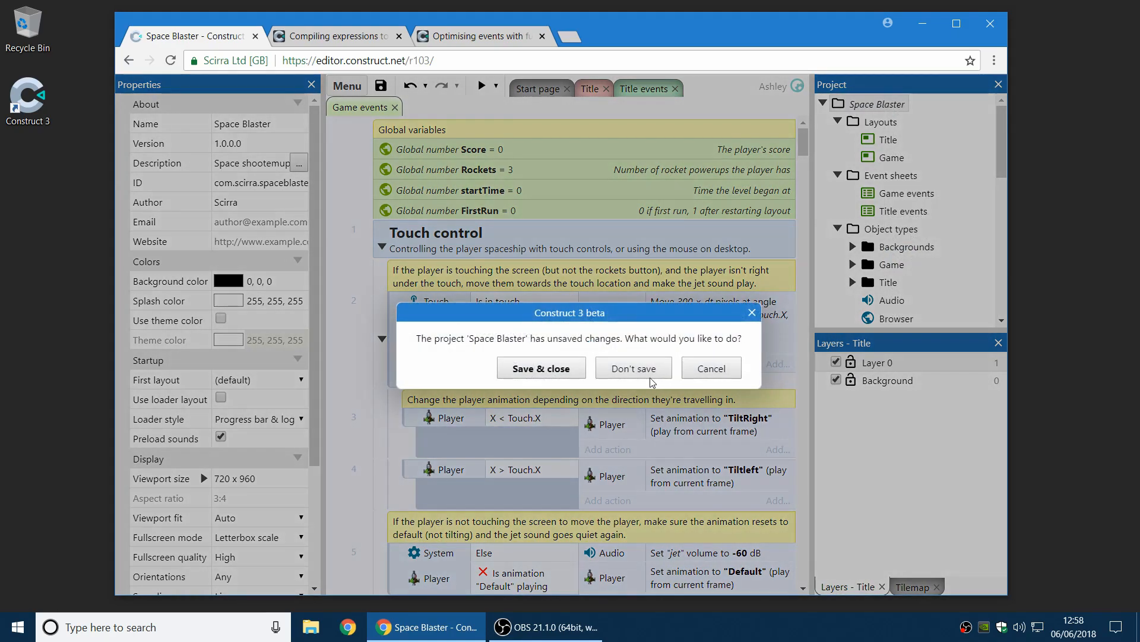
click(632, 367)
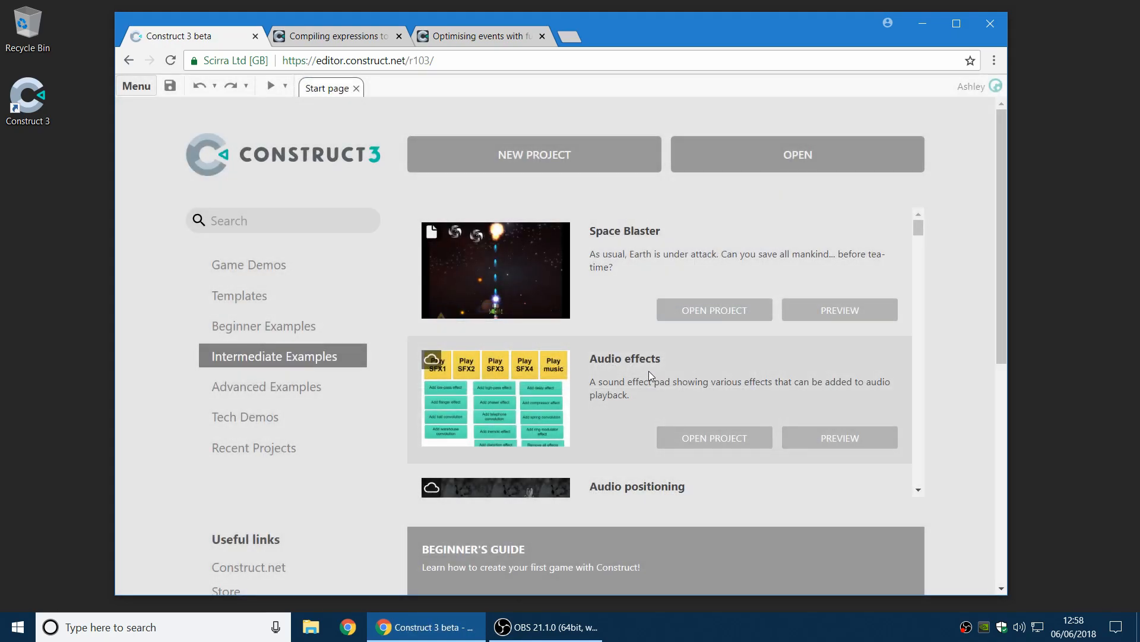
mouse_move(324, 356)
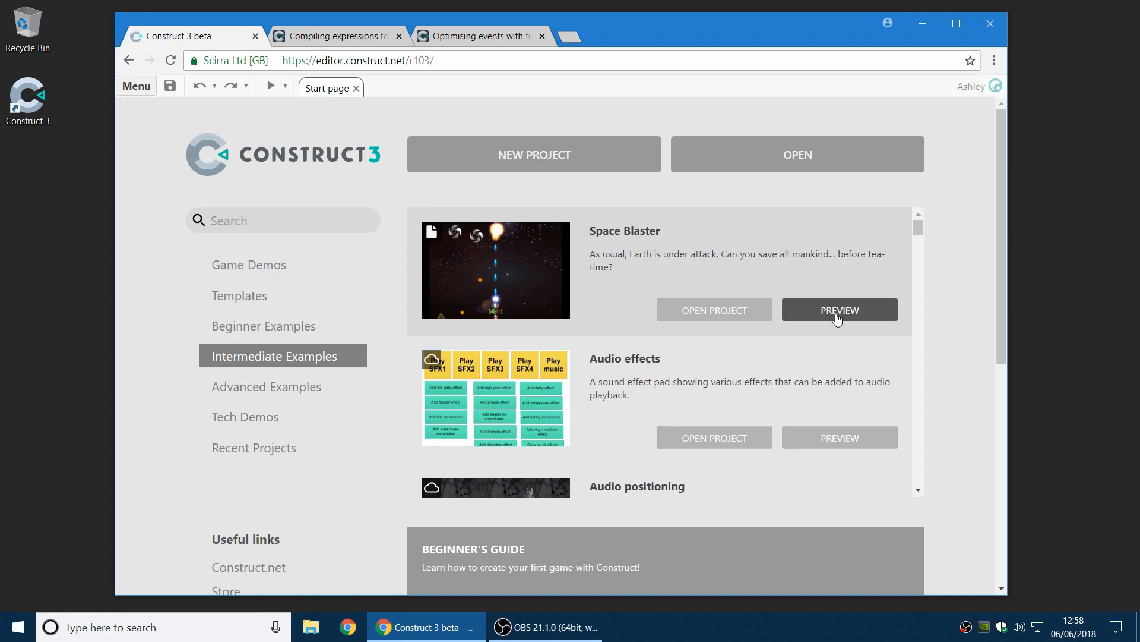
click(838, 308)
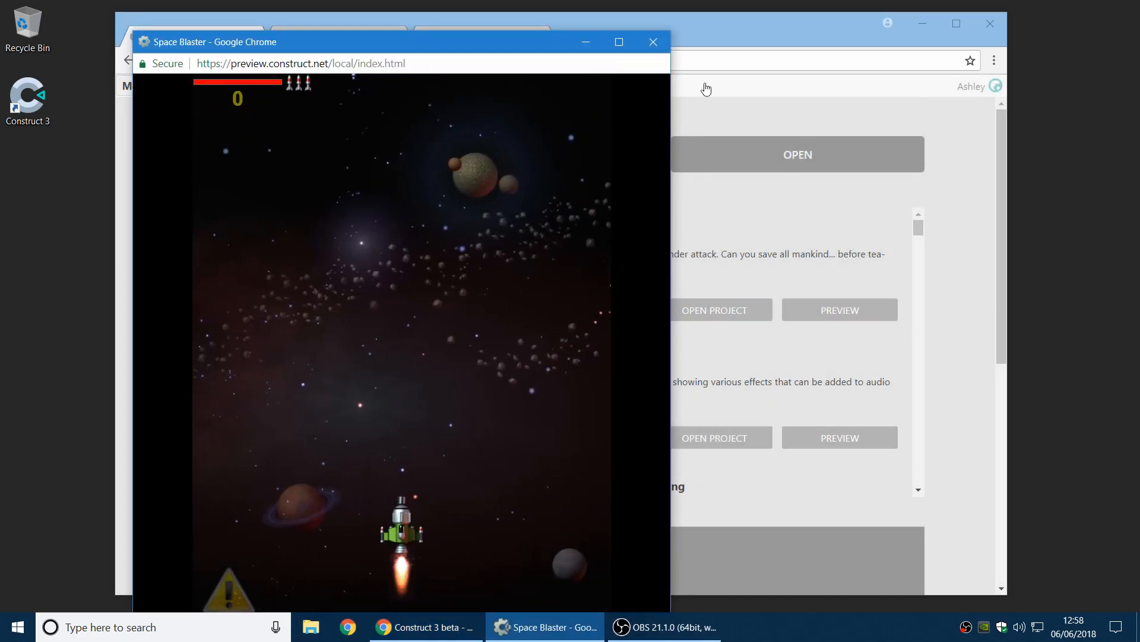
click(652, 42)
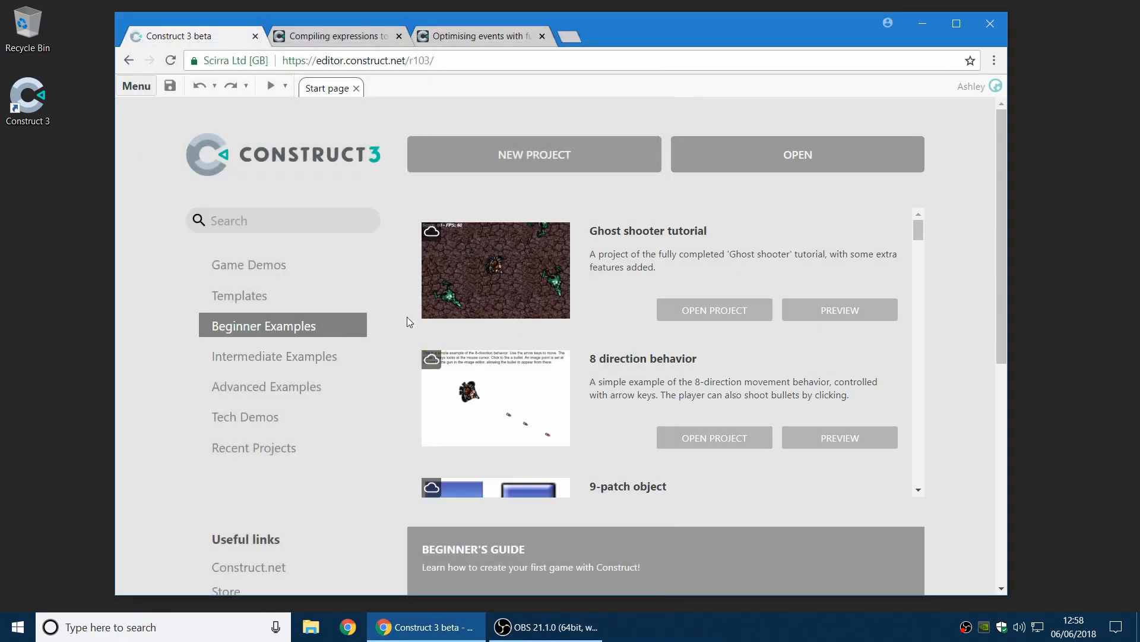
scroll(down, 3)
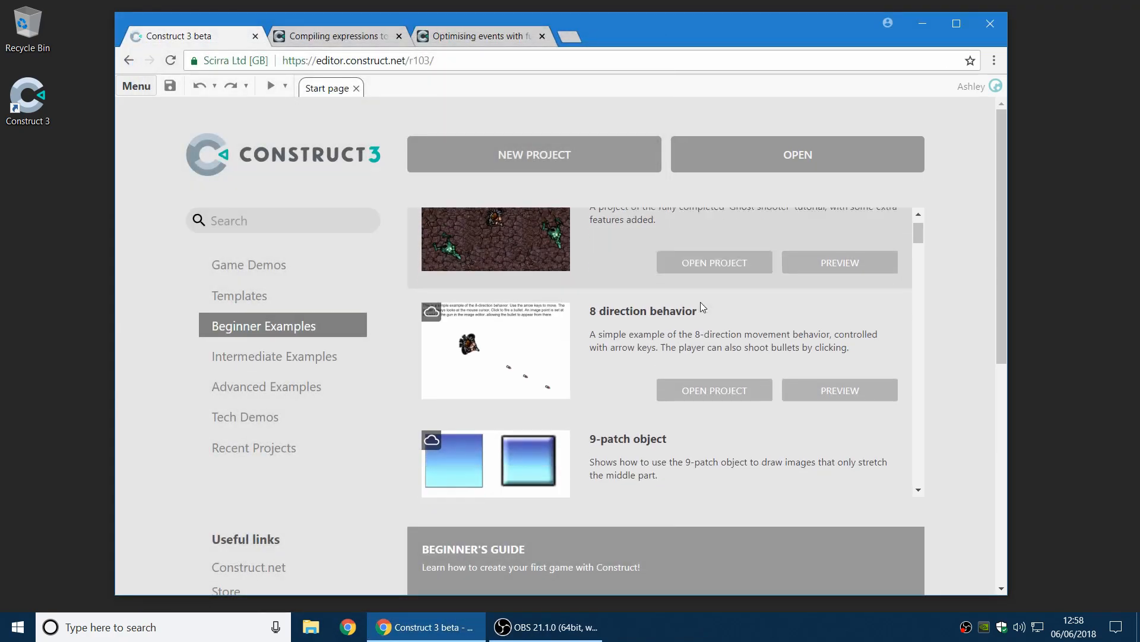
scroll(up, 3)
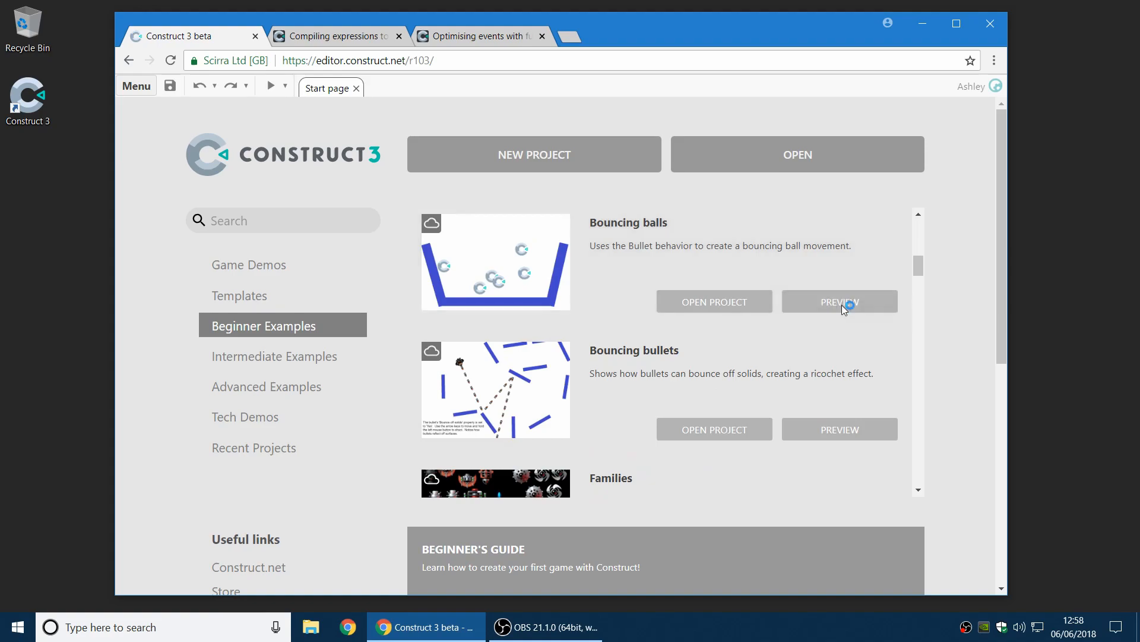
click(838, 301)
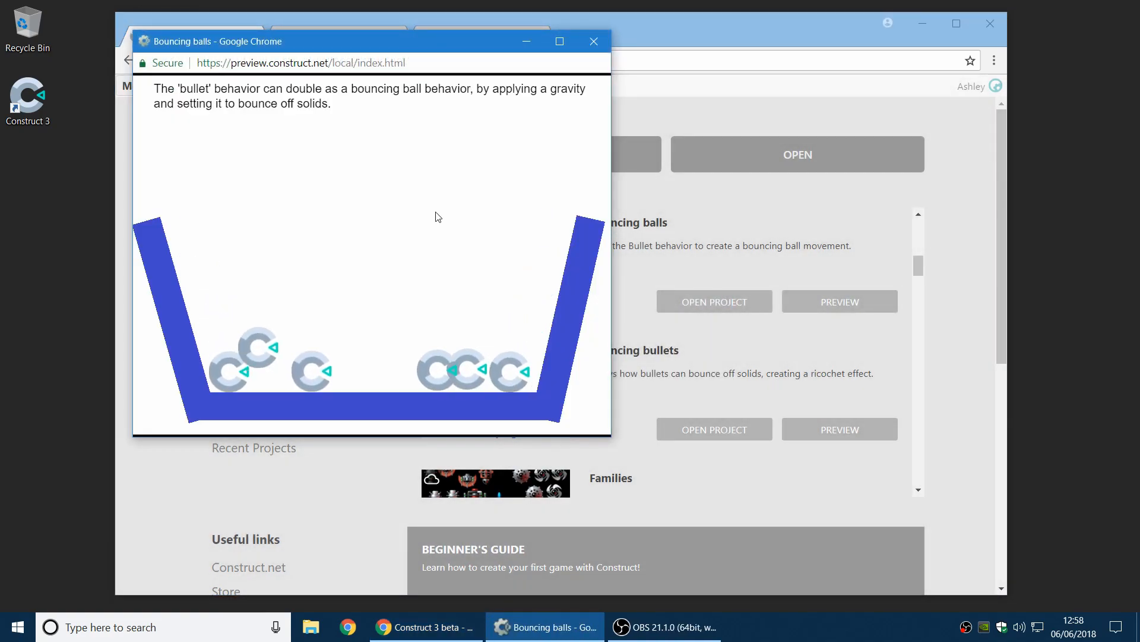
click(593, 41)
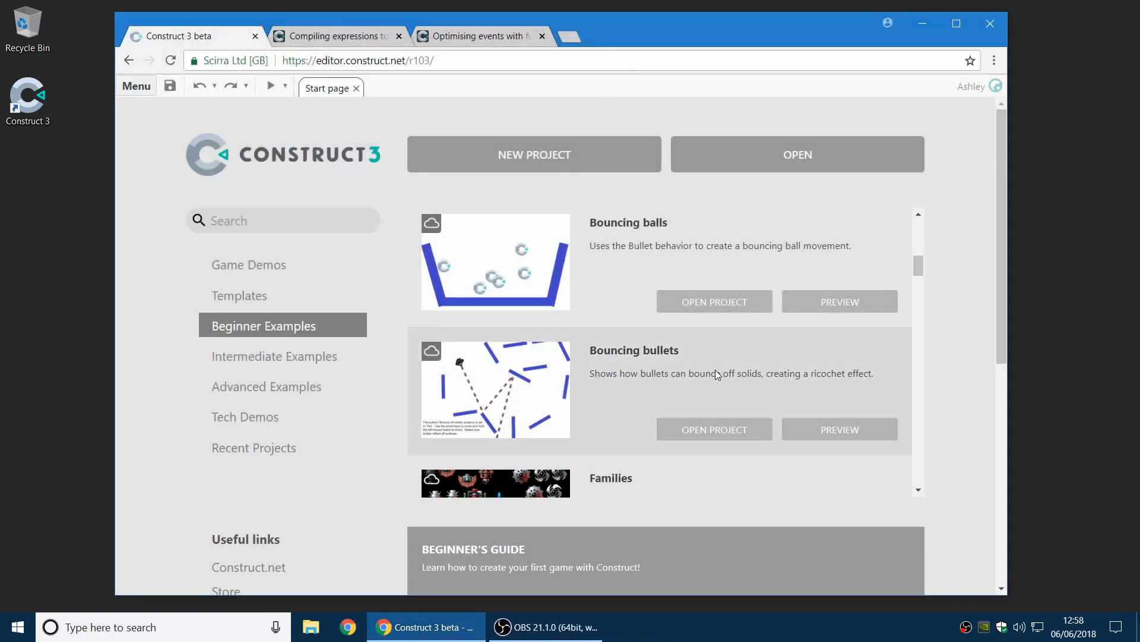
scroll(down, 3)
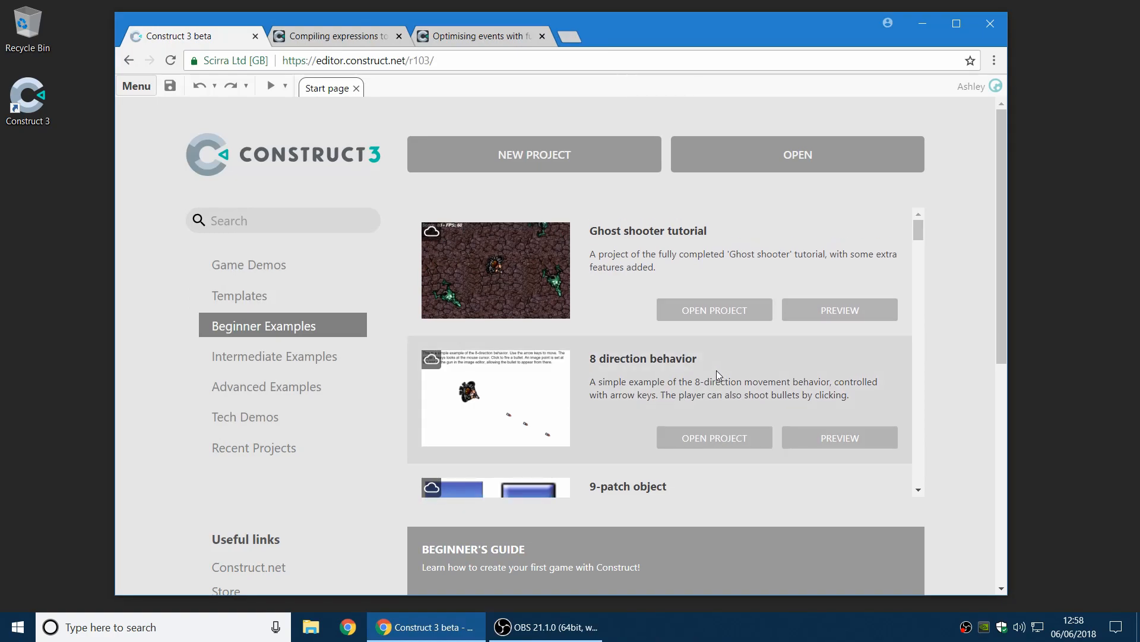
mouse_move(517, 230)
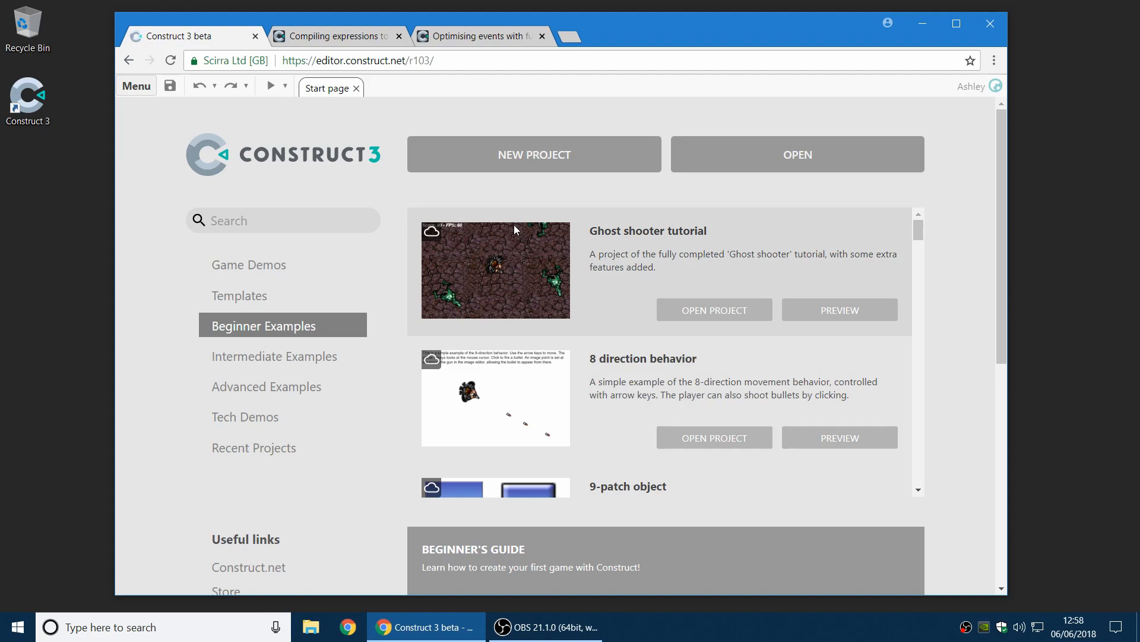
mouse_move(548, 192)
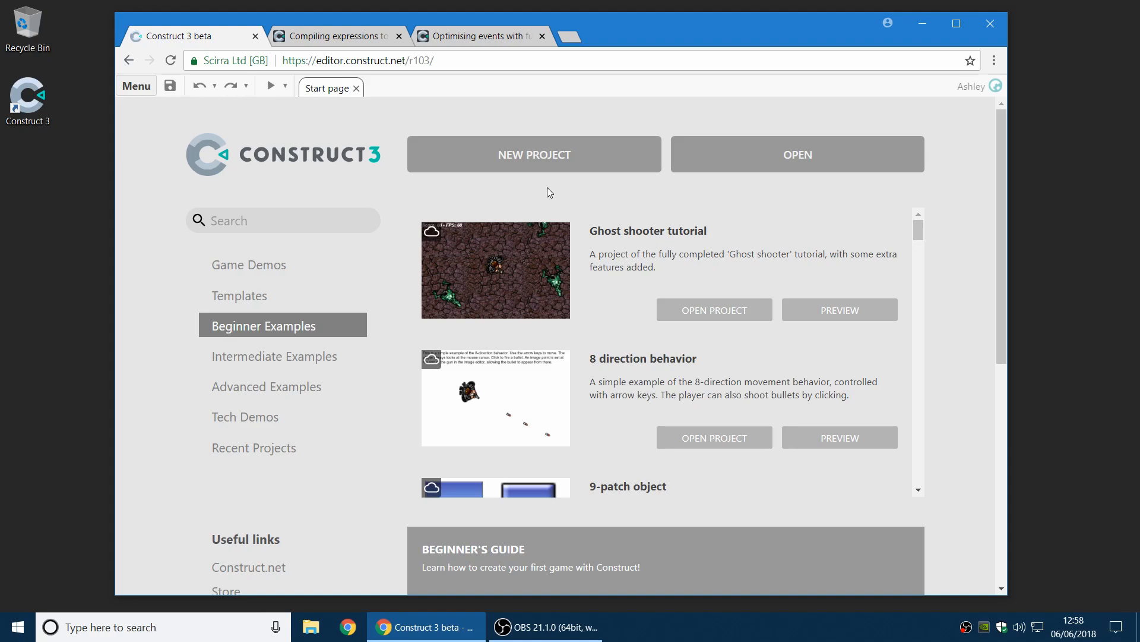
Skim the 'Compiling expressions' blog post in its tab.
click(334, 36)
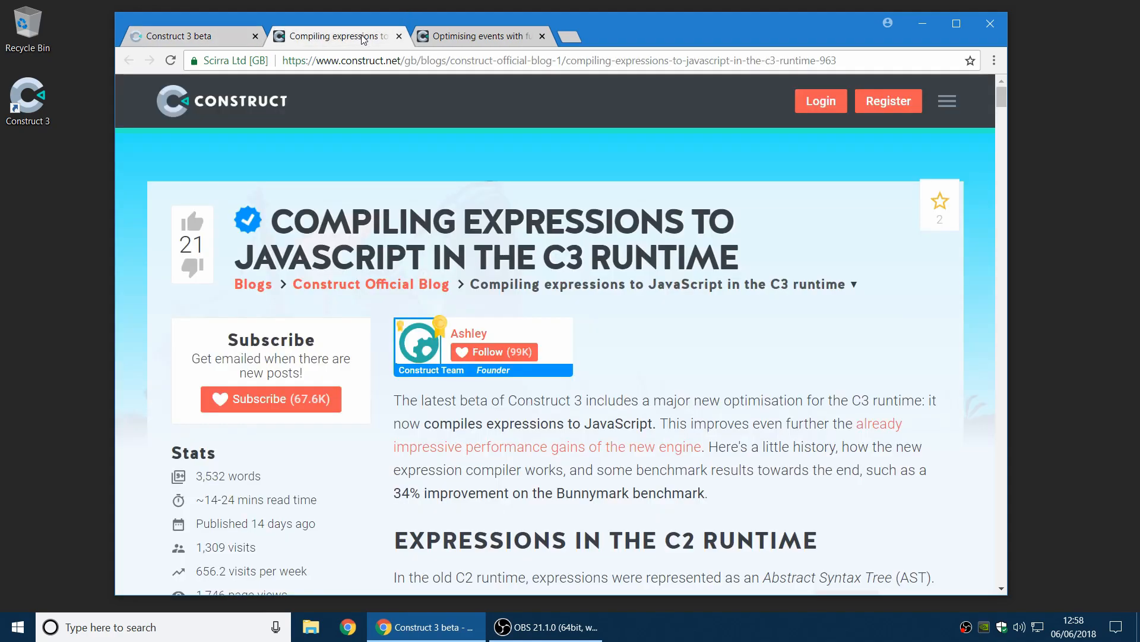
scroll(down, 3)
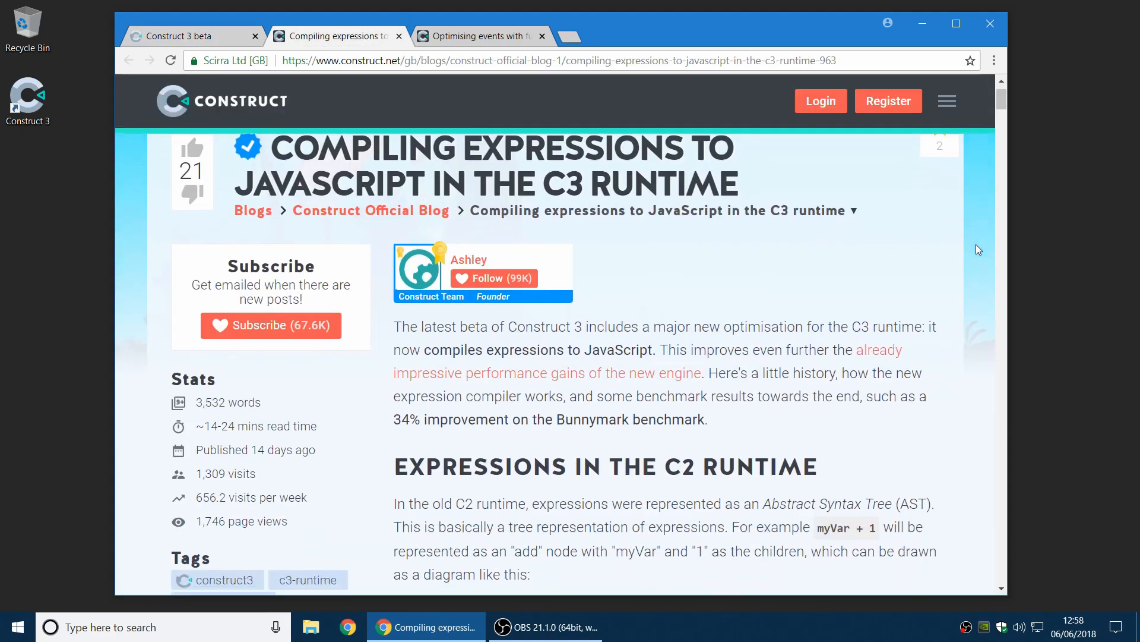
scroll(down, 3)
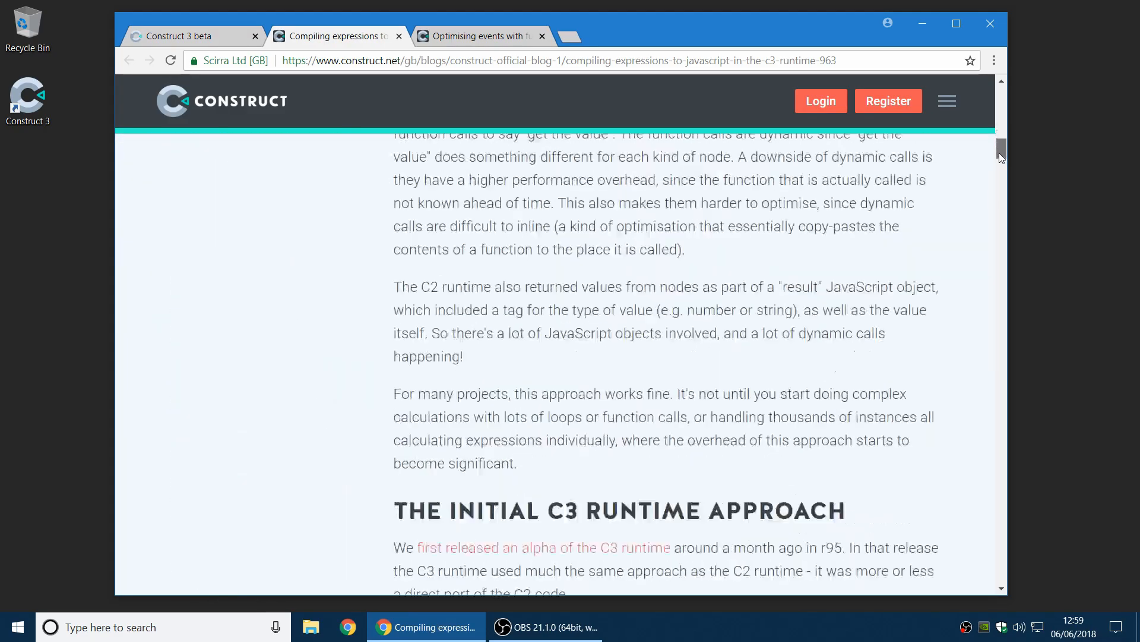
scroll(up, 3)
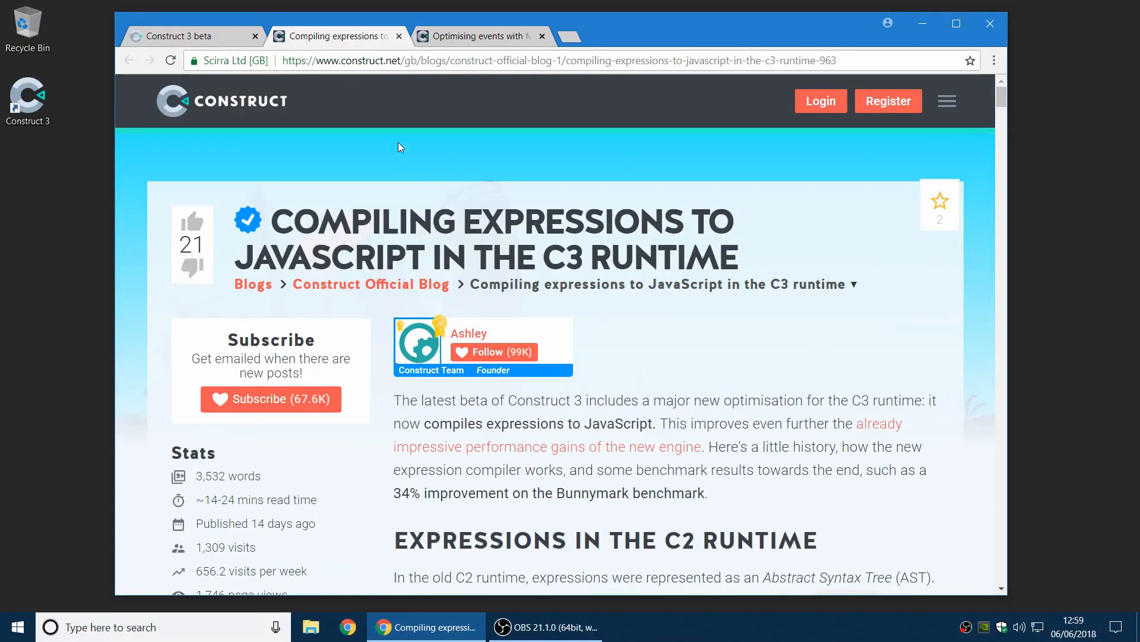
Read through 'Optimising events with function binding' and return to its top.
click(480, 36)
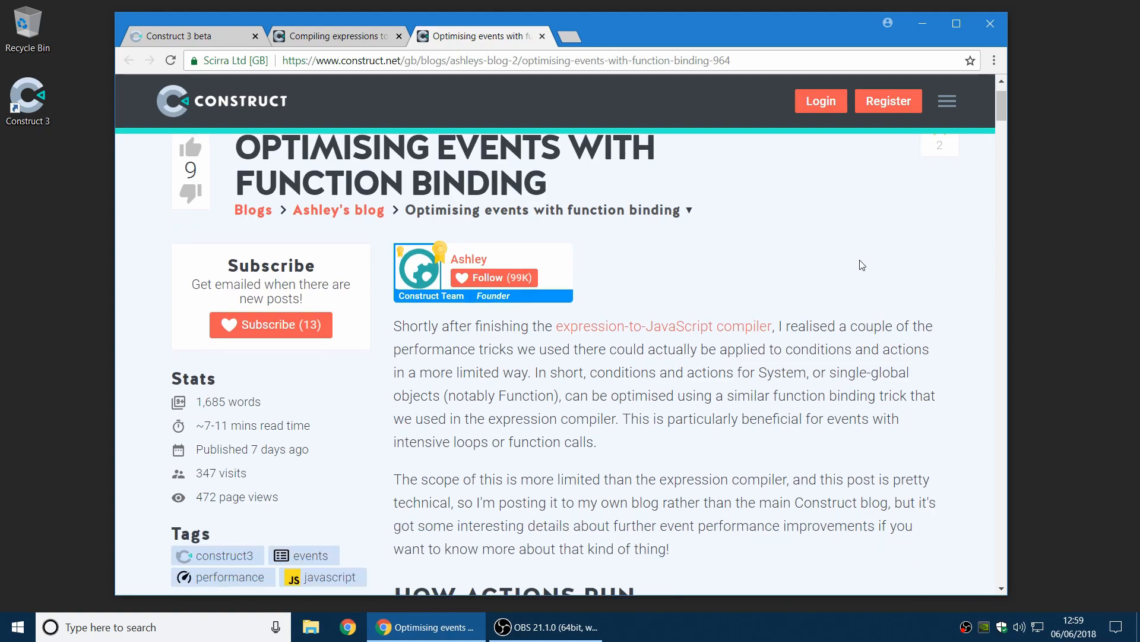
mouse_move(373, 52)
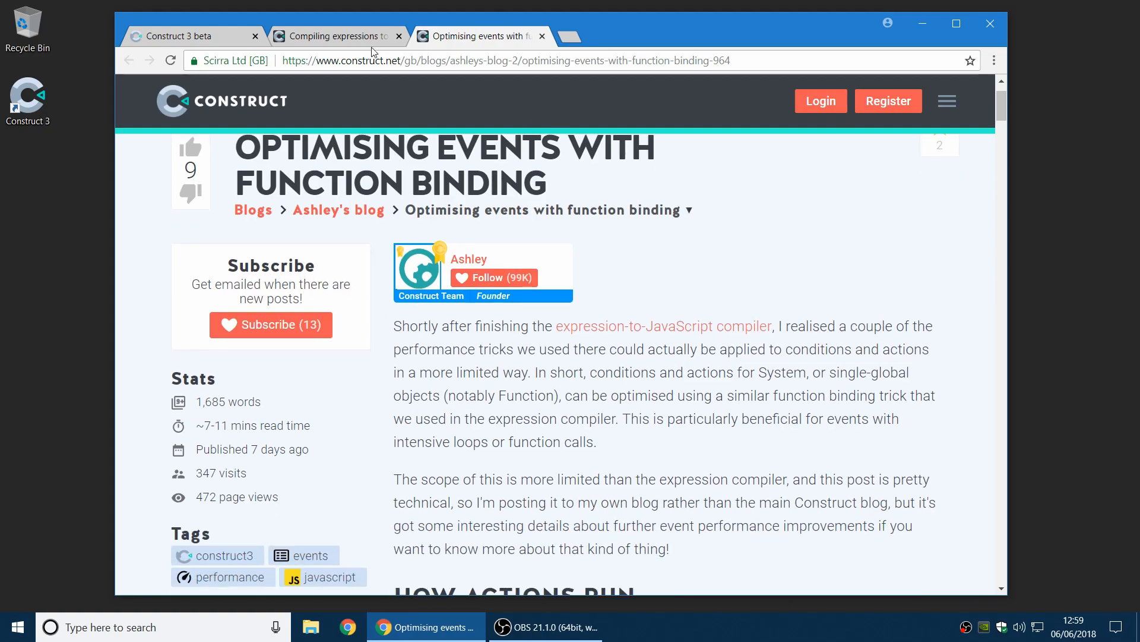
mouse_move(854, 250)
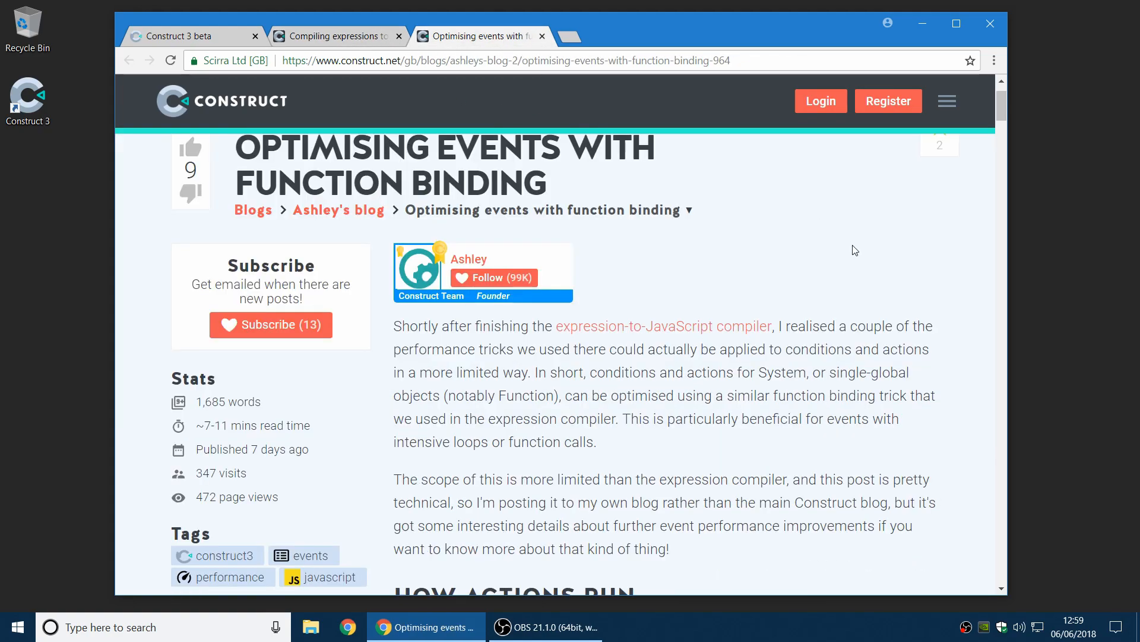
scroll(down, 3)
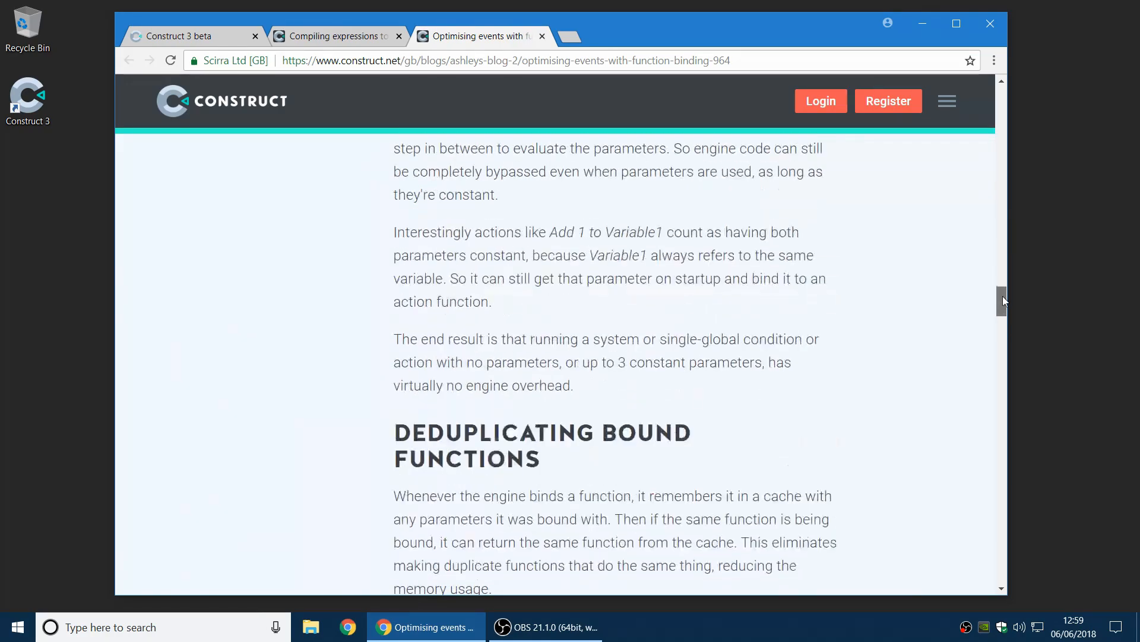
scroll(down, 3)
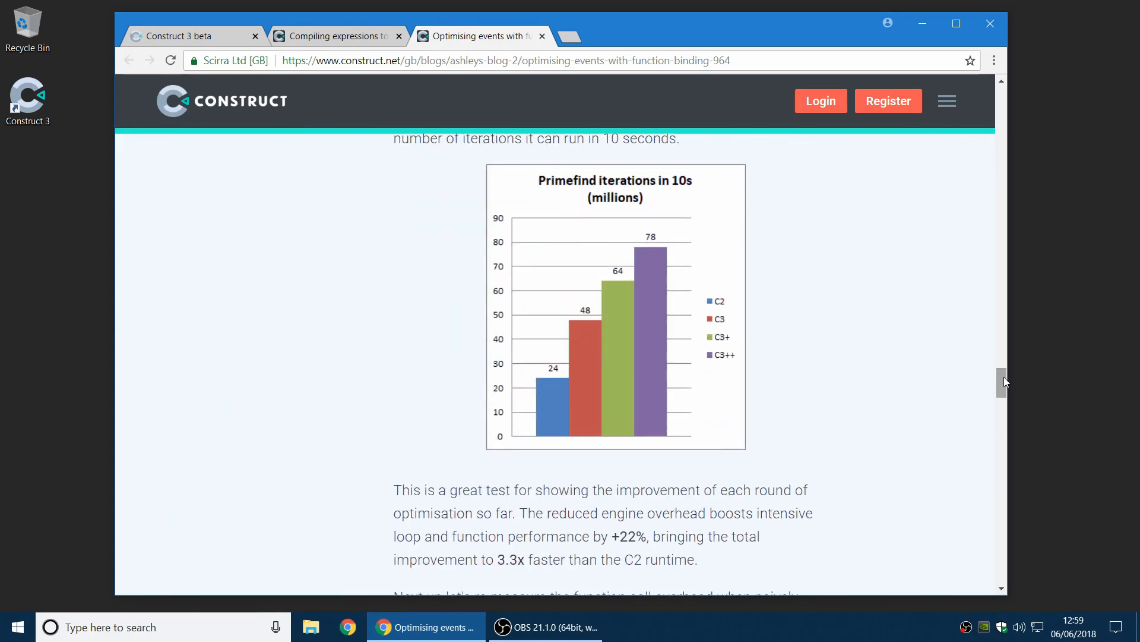
mouse_move(835, 231)
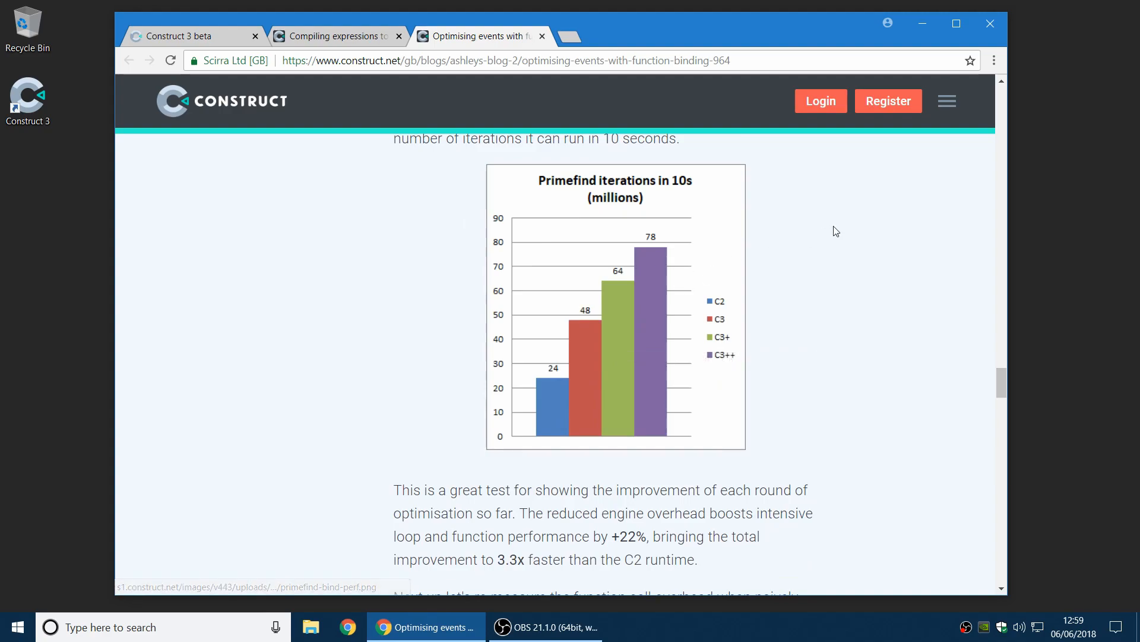
mouse_move(802, 304)
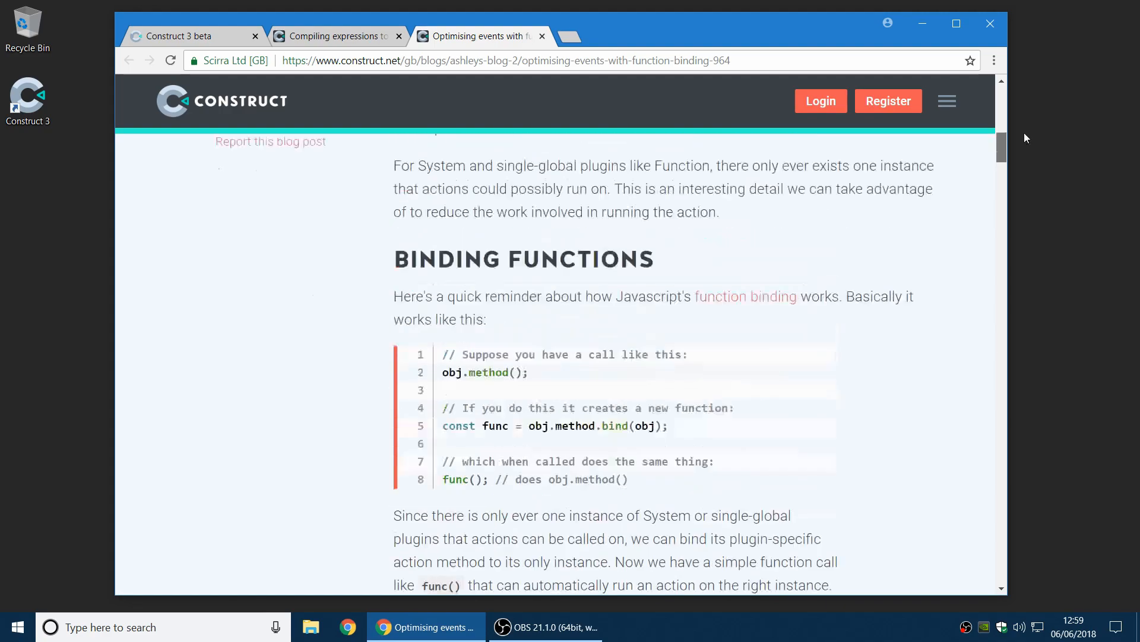
scroll(up, 3)
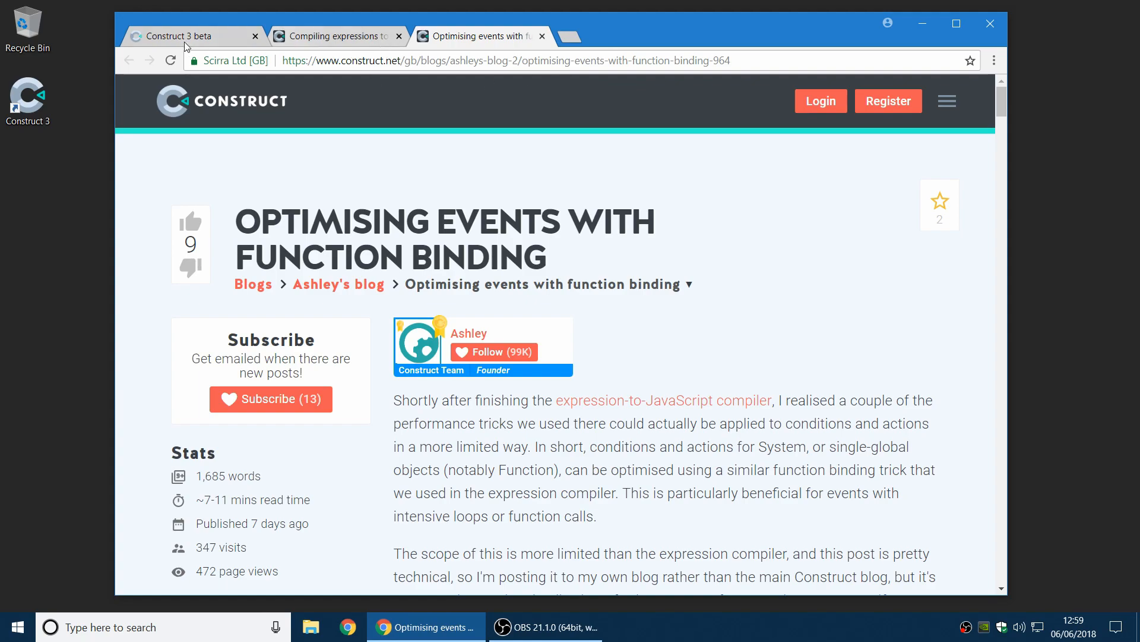
Switch to the 'Construct 3 beta' tab to return to the editor start page.
click(192, 36)
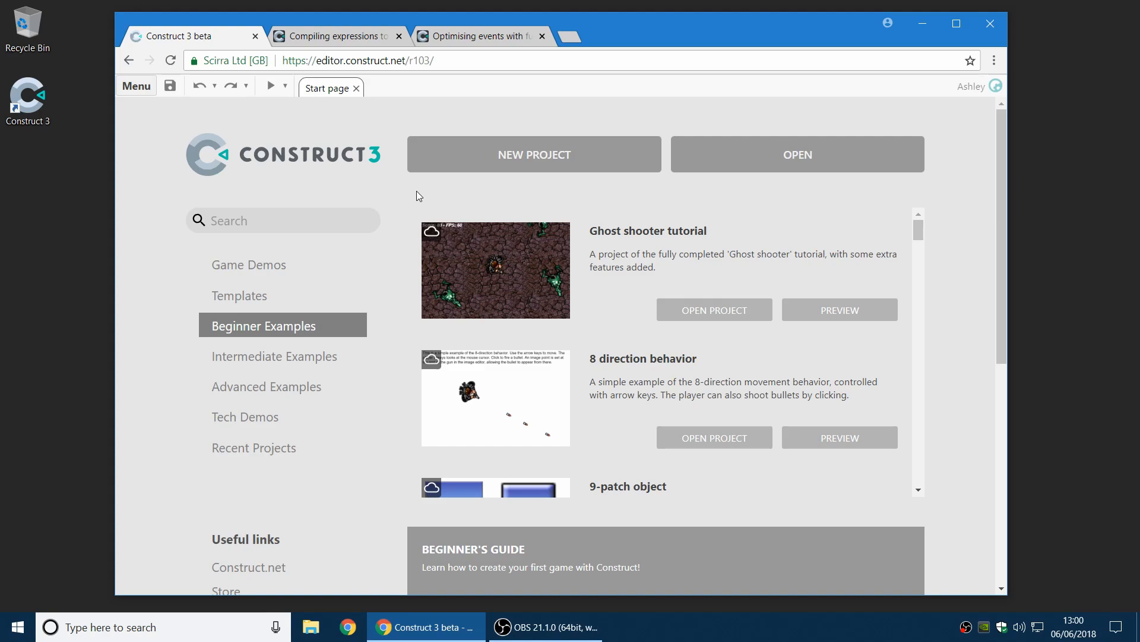
Browse the r101 release notes via Make Games > Releases, then close that tab.
click(334, 36)
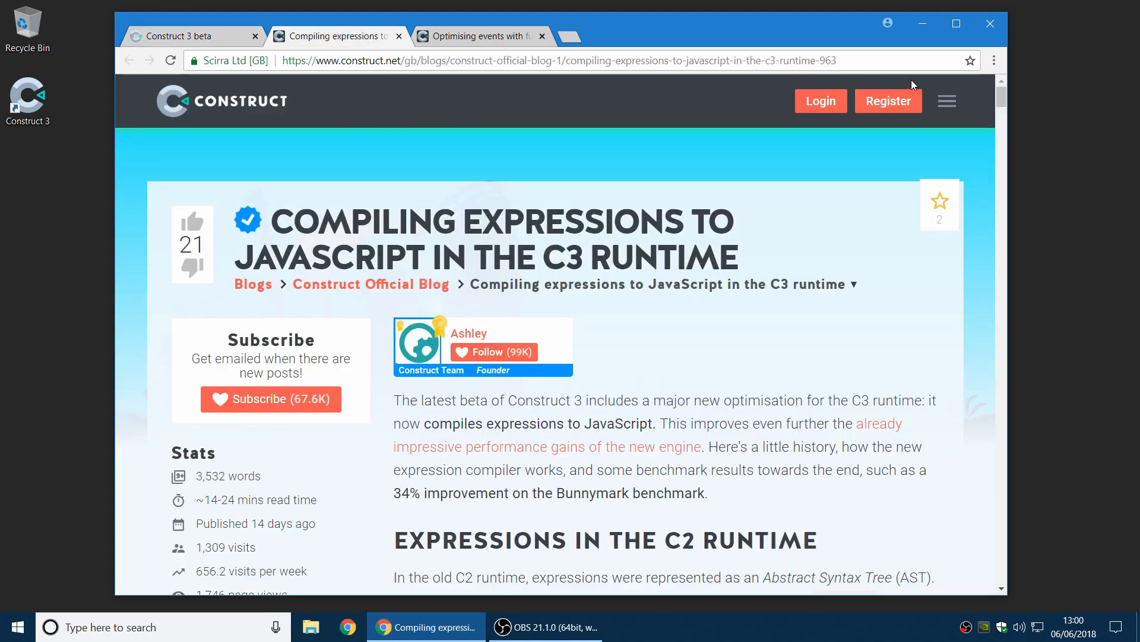
click(946, 100)
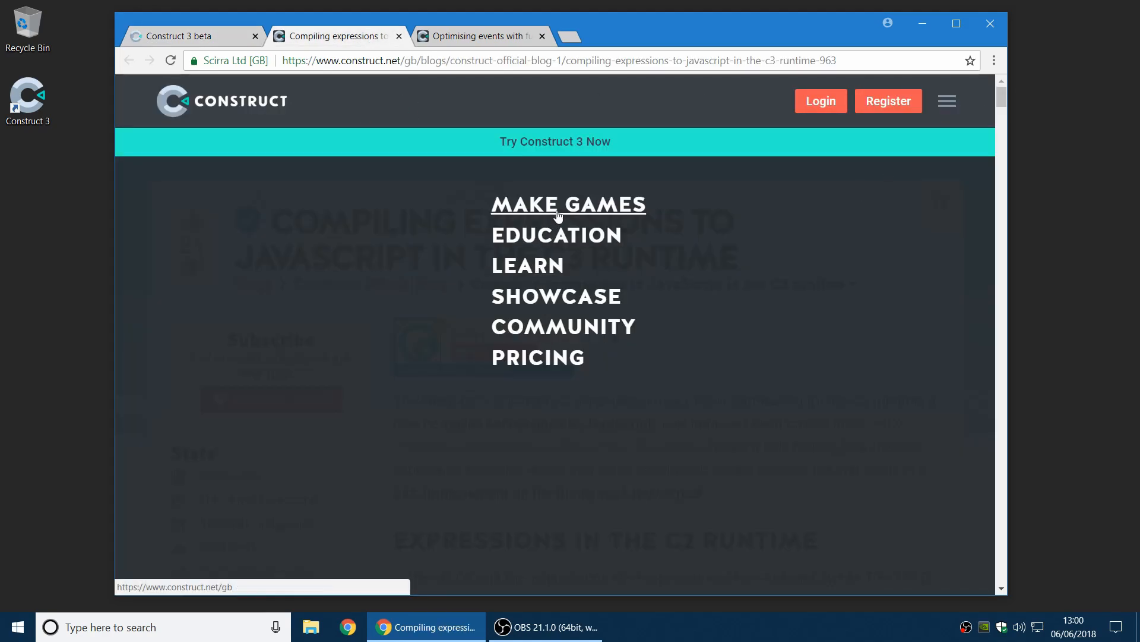
click(568, 204)
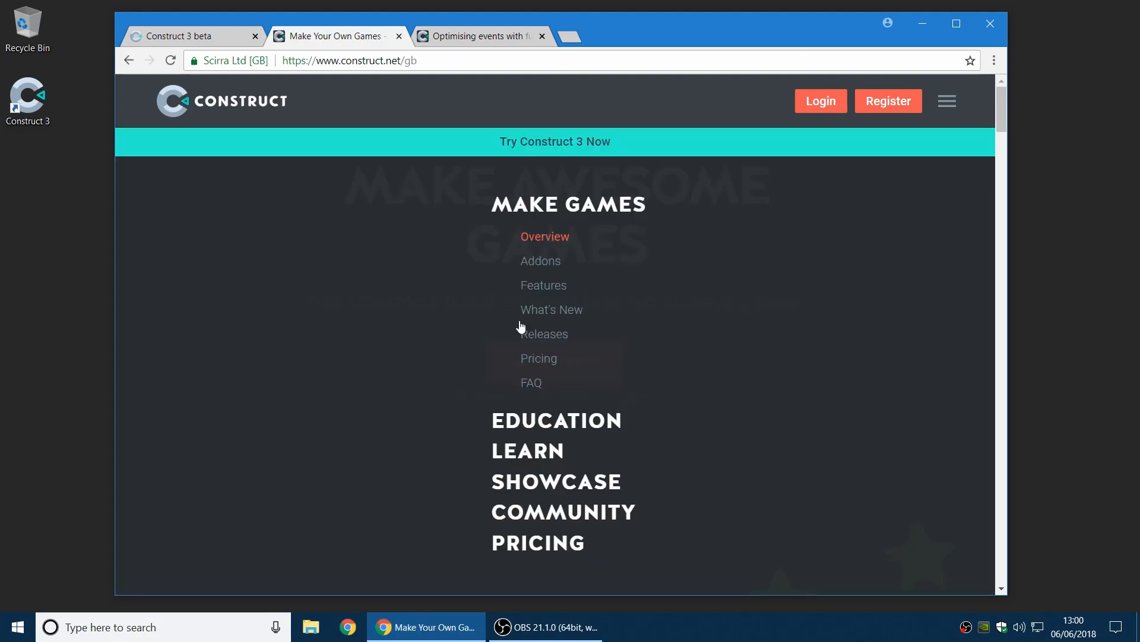
click(542, 333)
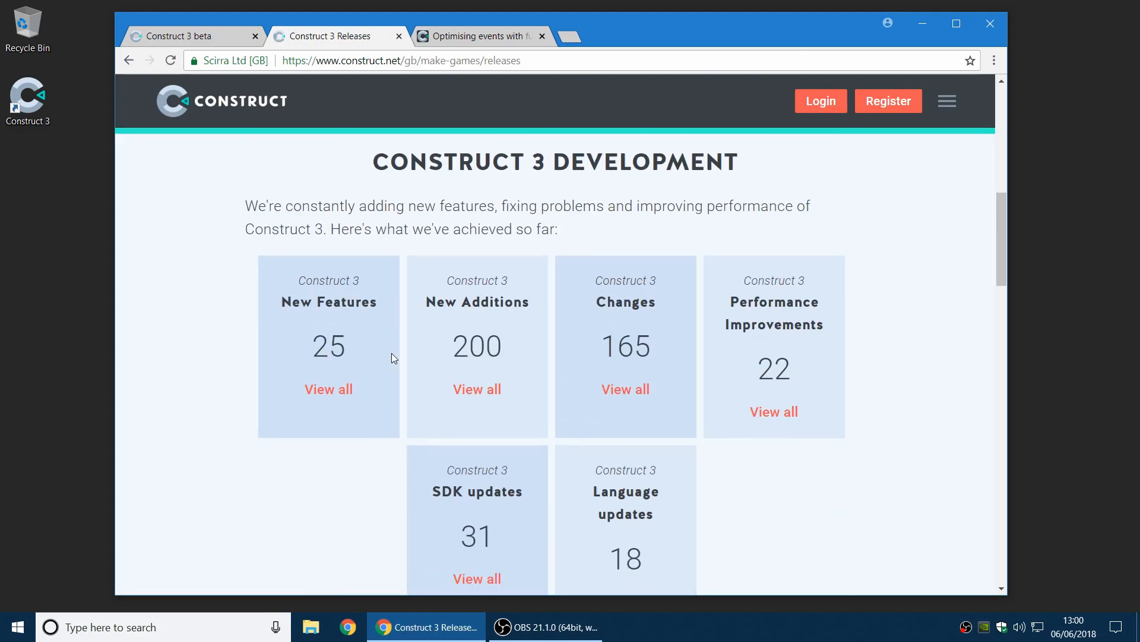
scroll(down, 3)
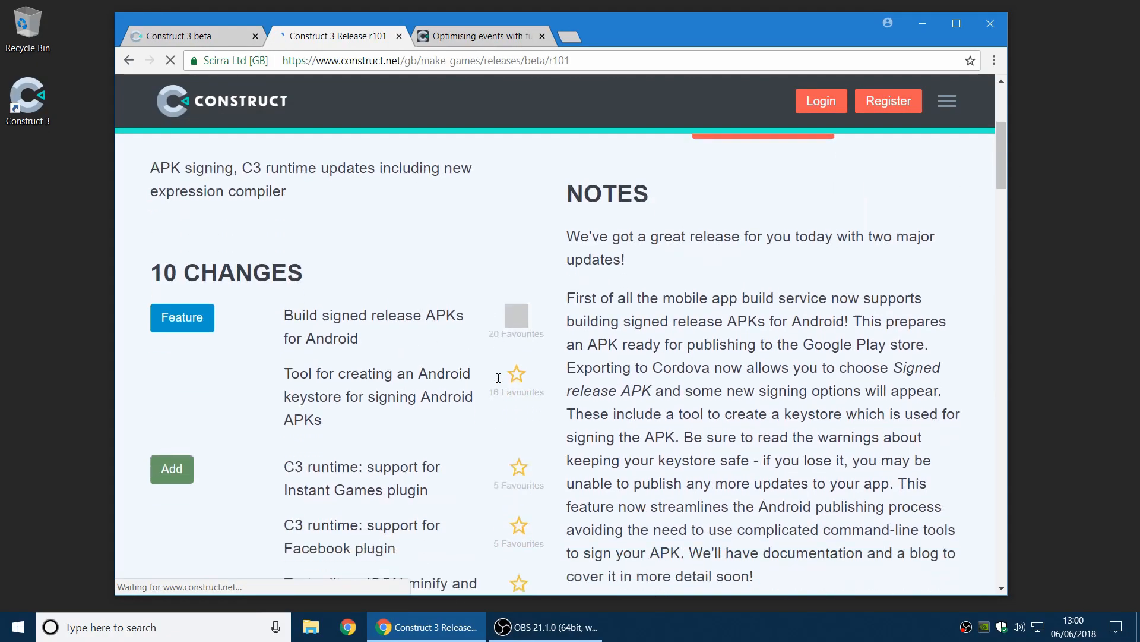
scroll(down, 3)
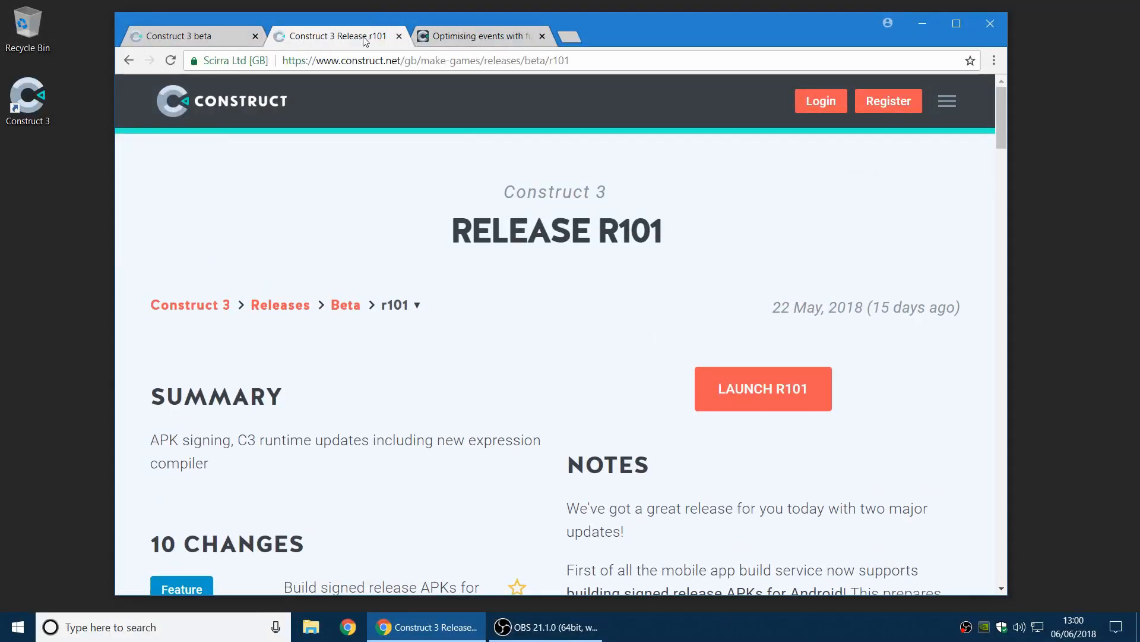
click(399, 36)
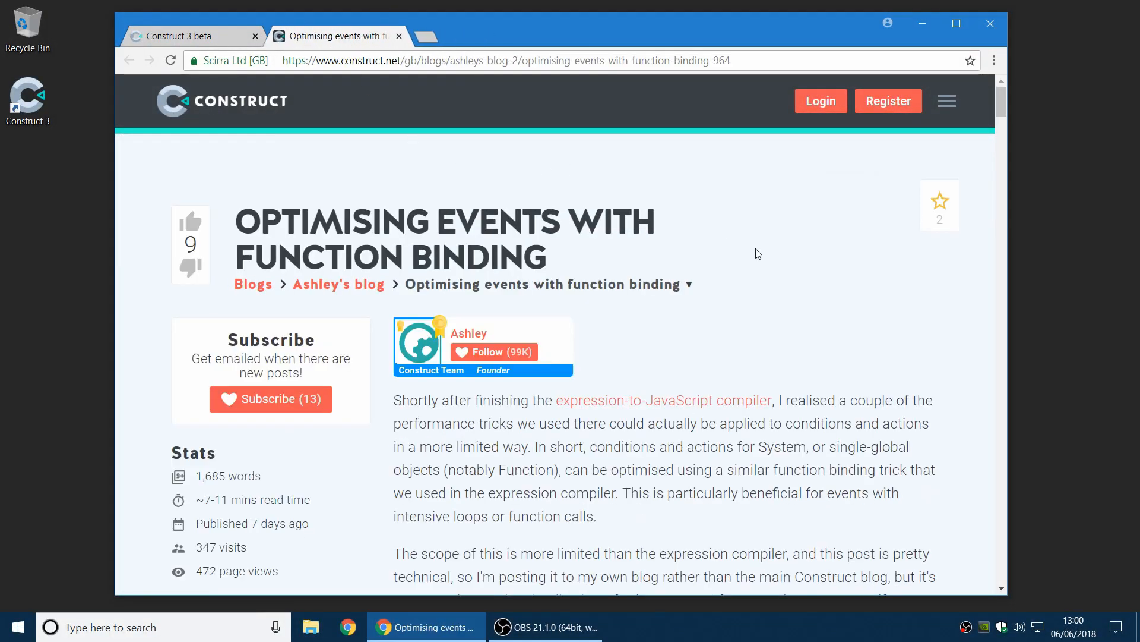